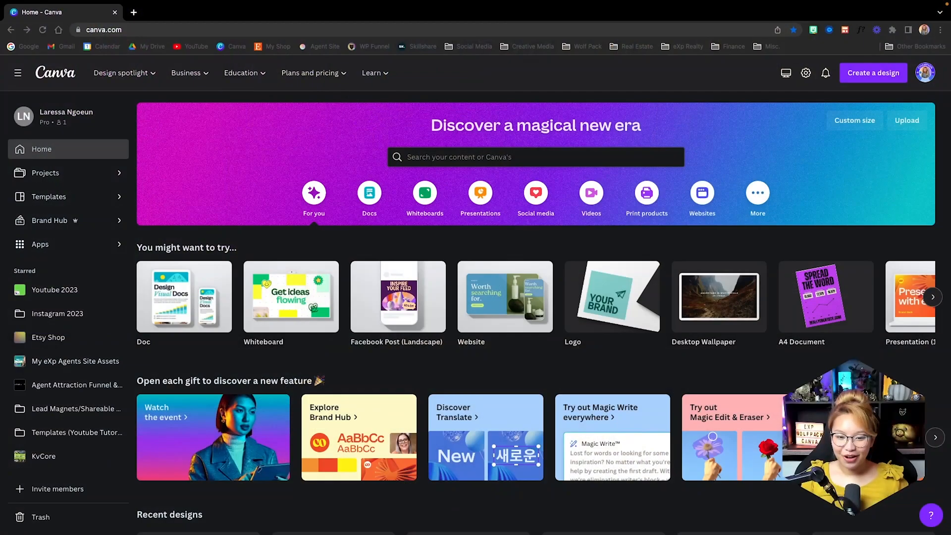
mouse_move(293, 304)
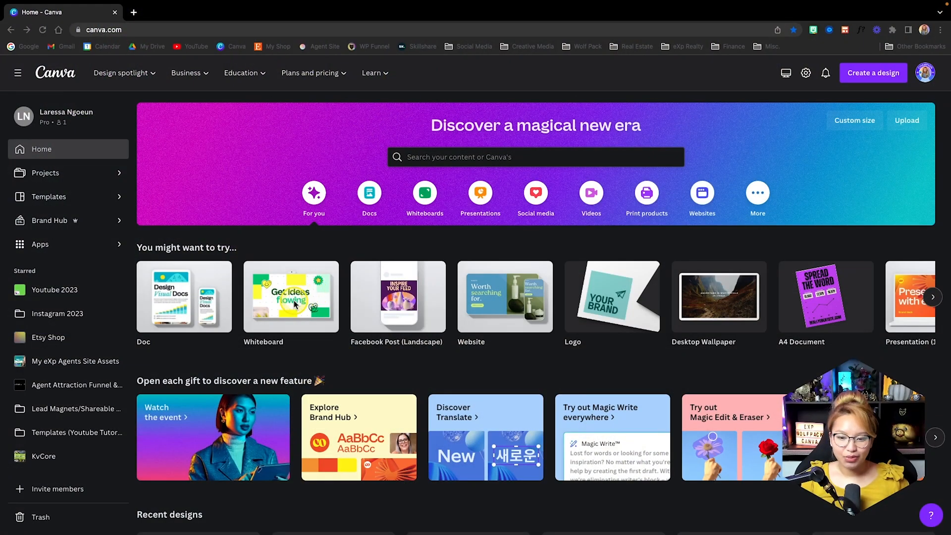
- Start a new blank Instagram Post (Square) design from the suggestions carousel
click(933, 297)
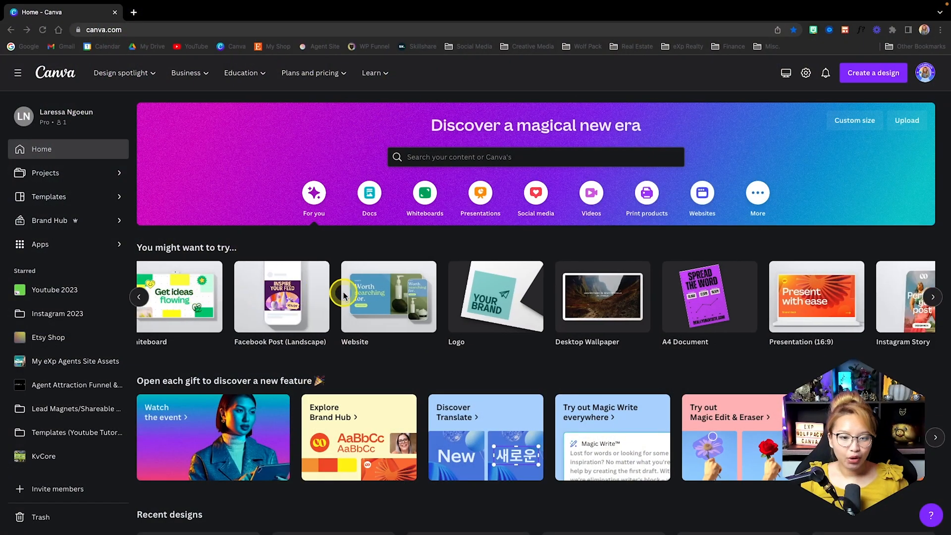
click(932, 296)
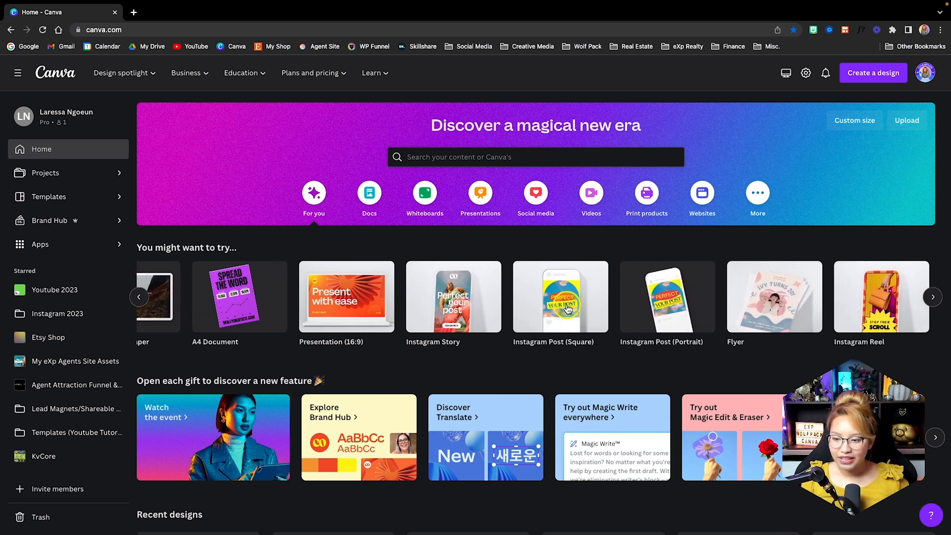
click(561, 297)
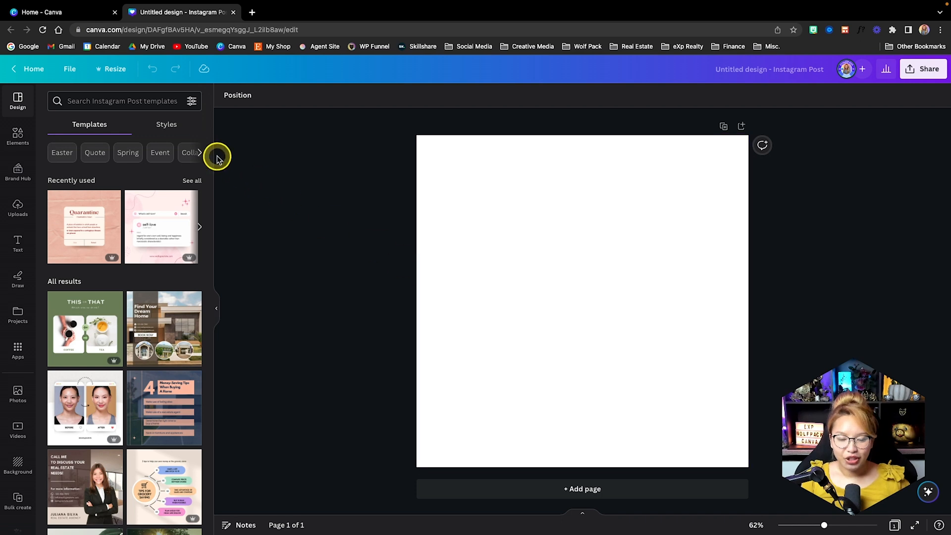
mouse_move(18, 137)
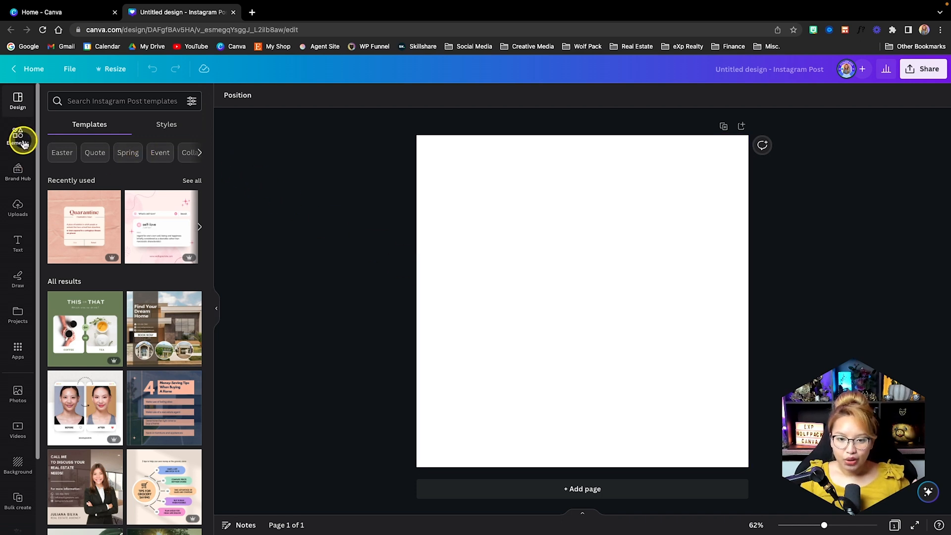
- Add a circle photo frame from Elements > Frames to the centre of the page
click(18, 136)
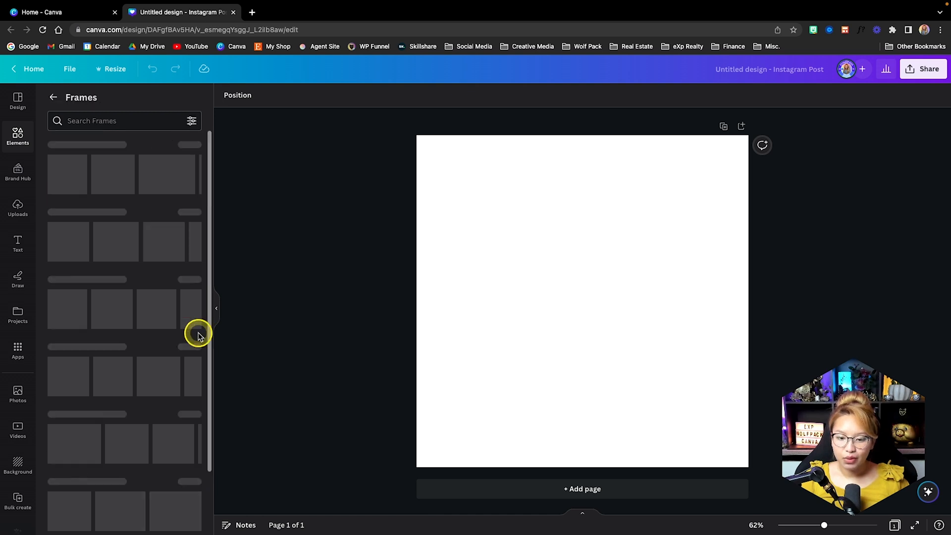
click(72, 161)
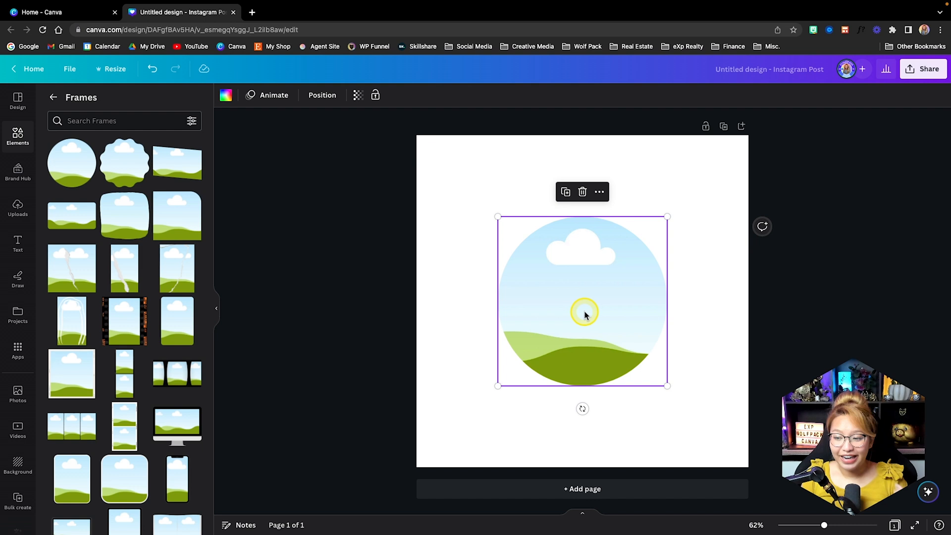
mouse_move(760, 435)
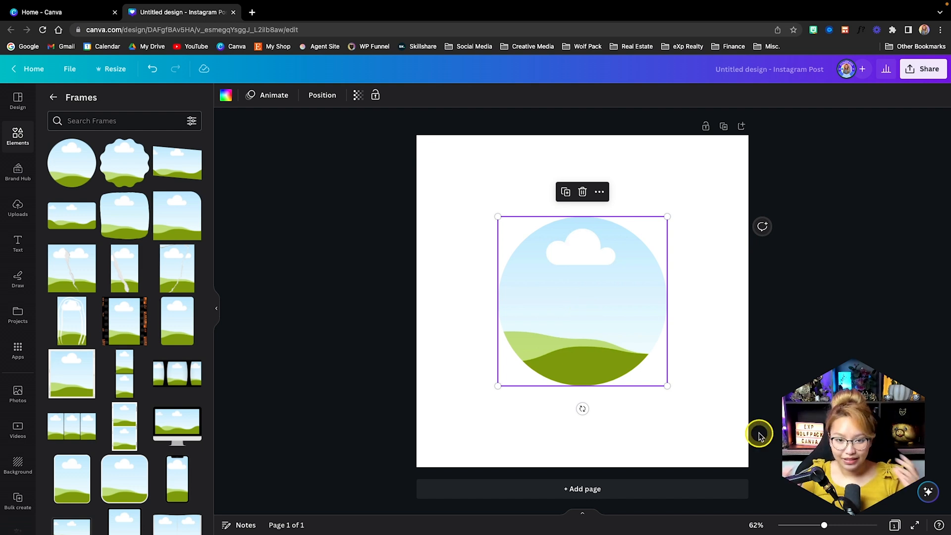
mouse_move(762, 437)
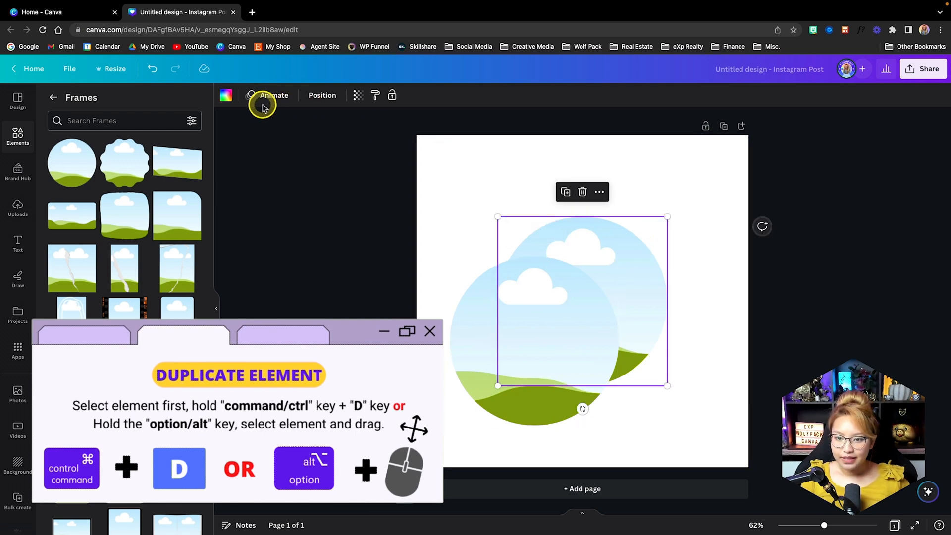
- Drag the duplicate circle frame back over the original so the centre guides snap
click(226, 95)
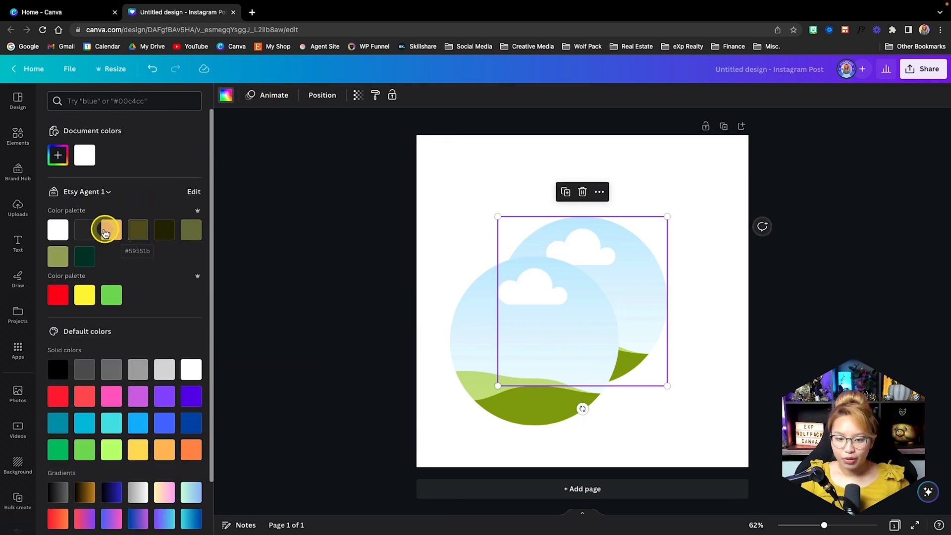
click(111, 228)
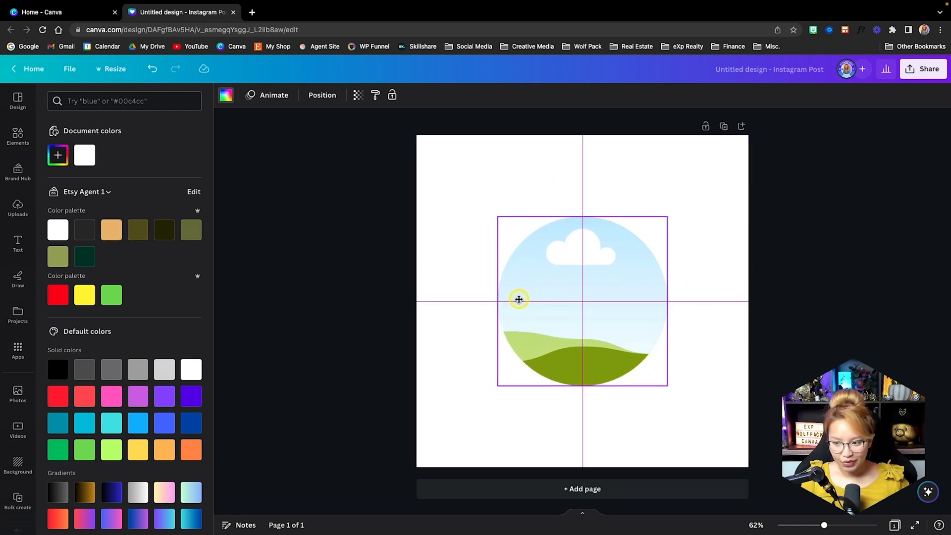
click(518, 299)
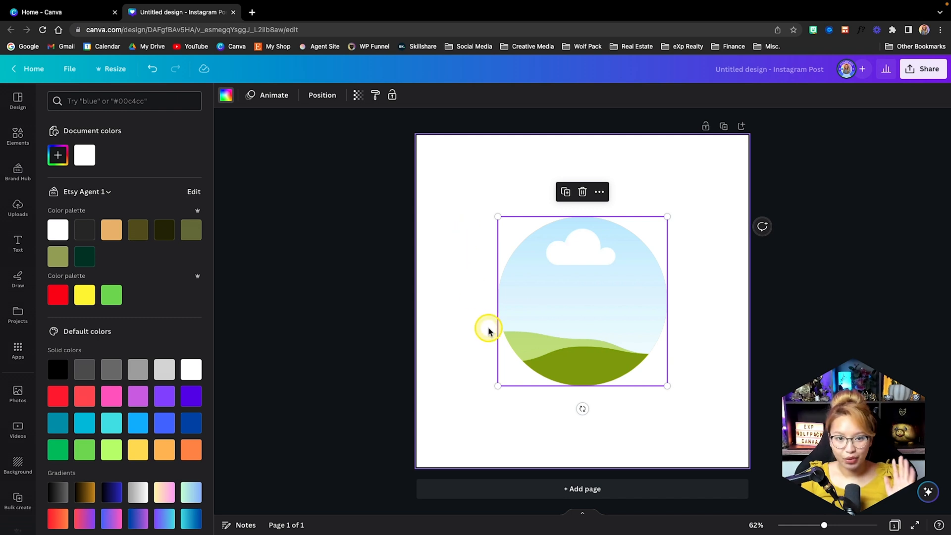
mouse_move(46, 168)
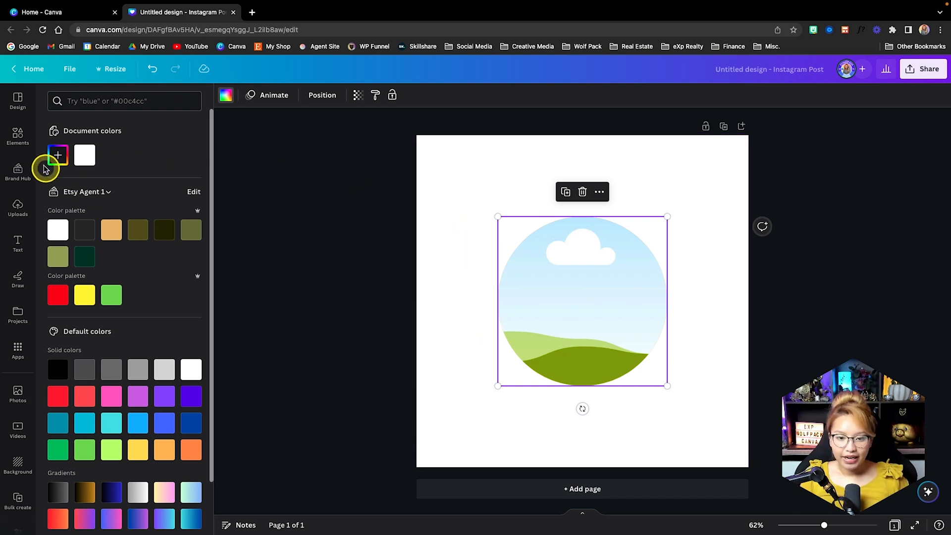
- Add the portrait photo from Brand Hub onto the page over the circle frame
click(17, 171)
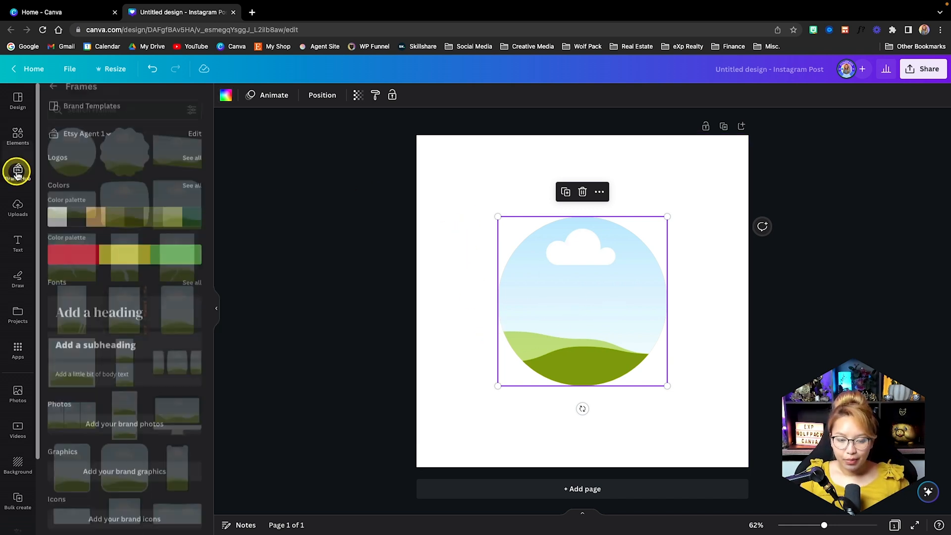
scroll(down, 3)
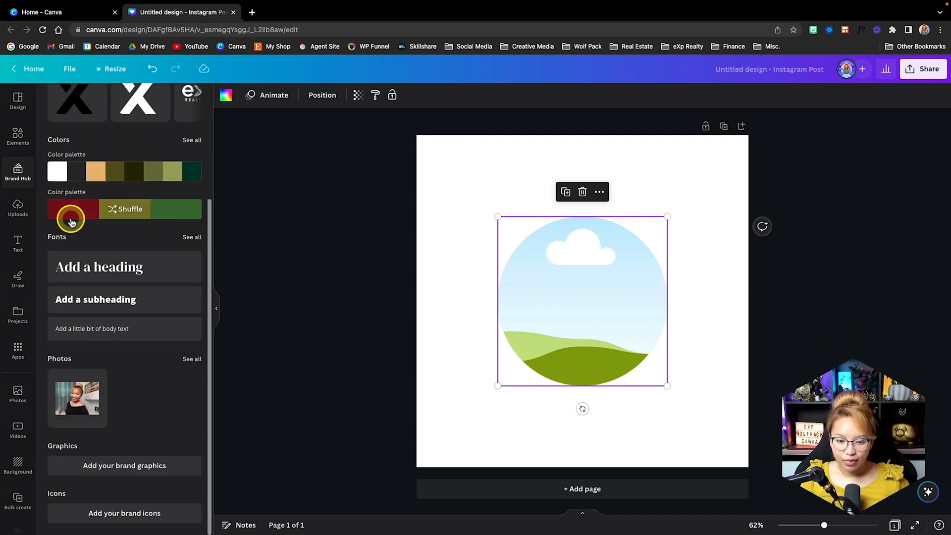
click(129, 209)
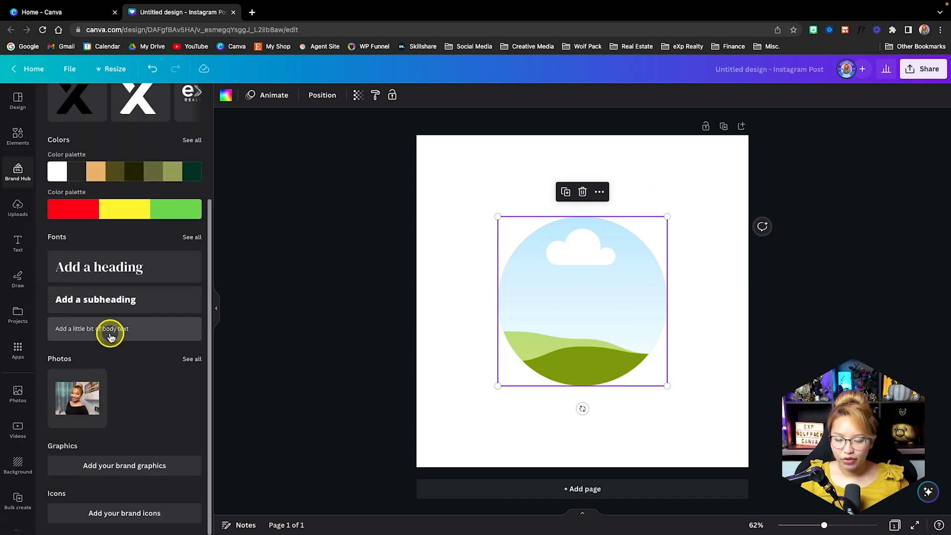
scroll(up, 3)
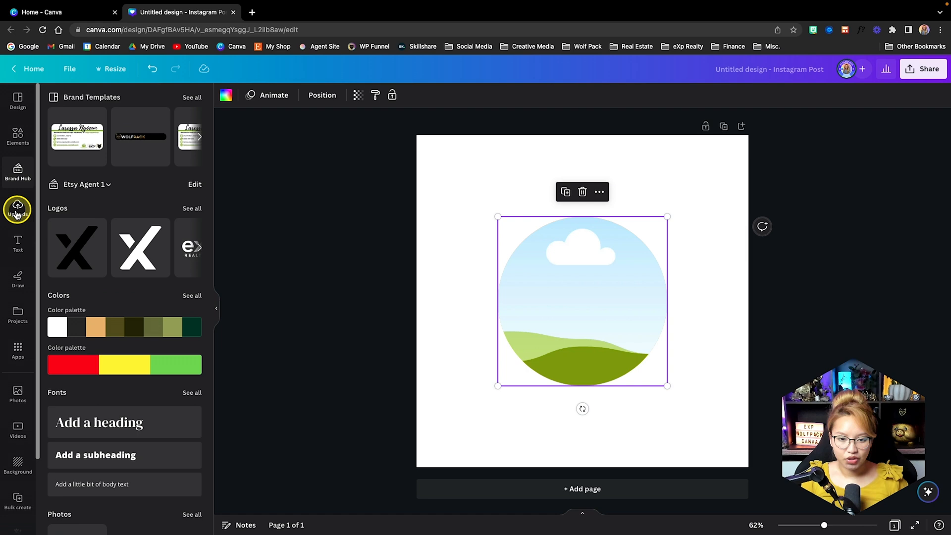
click(18, 209)
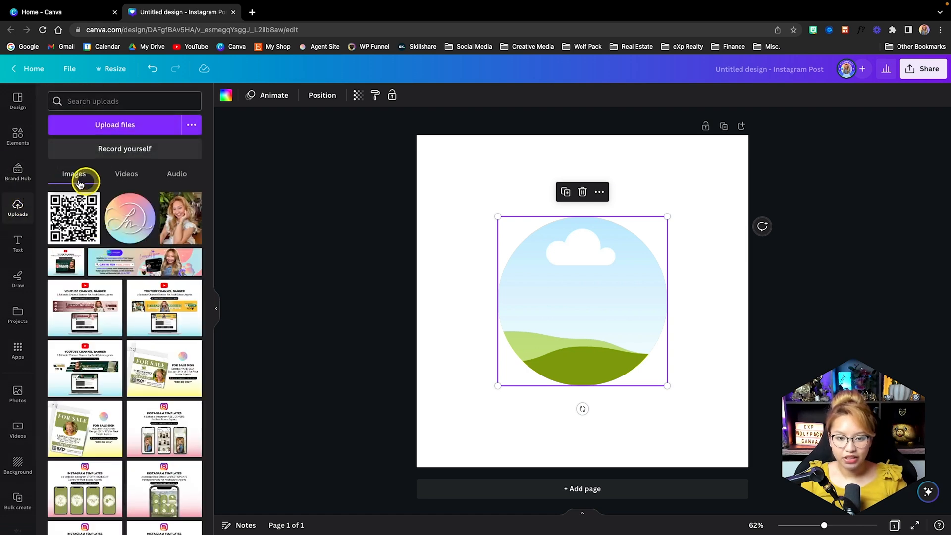
click(18, 171)
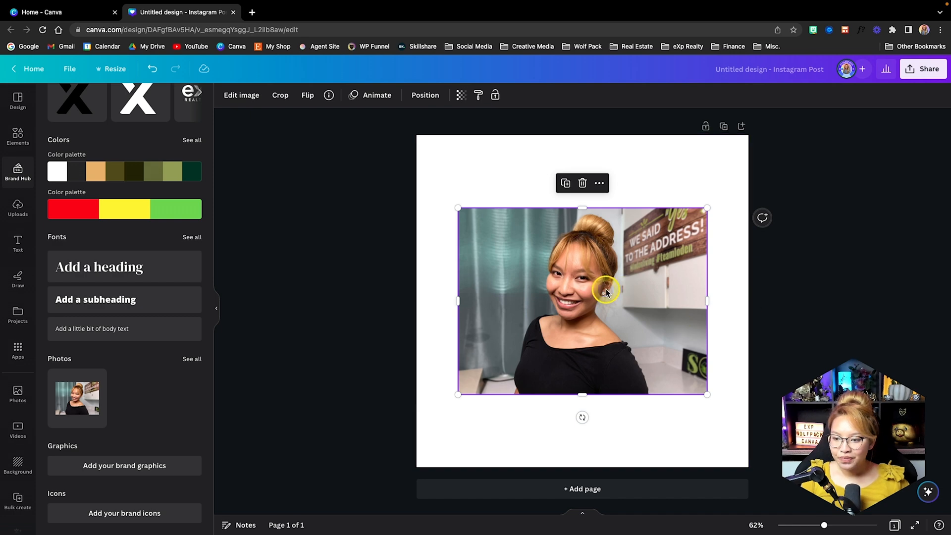
mouse_move(240, 95)
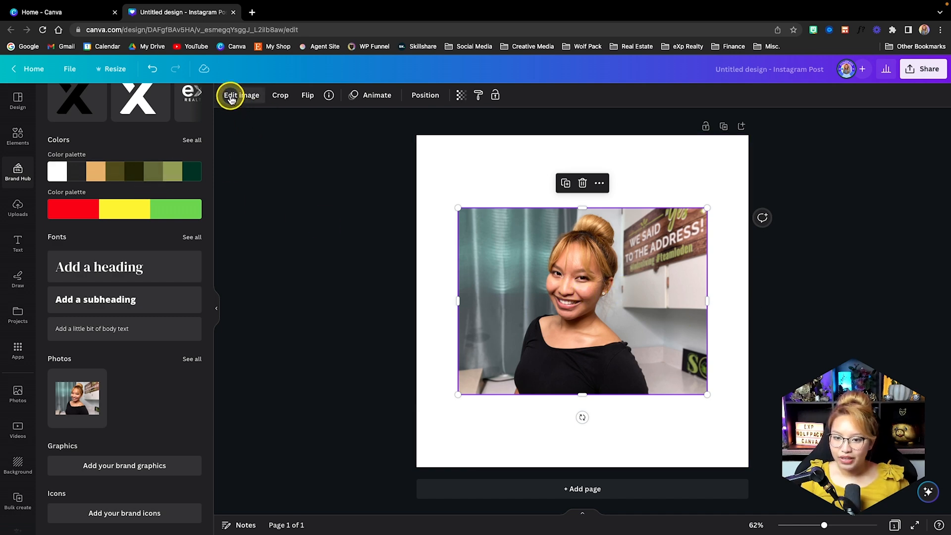
- Remove the portrait's background with BG Remover and apply it
click(241, 96)
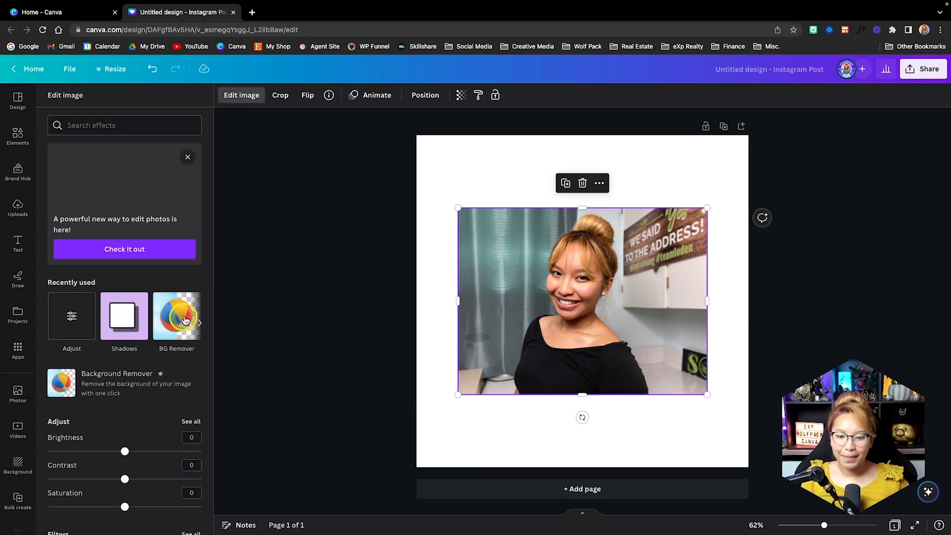
click(177, 315)
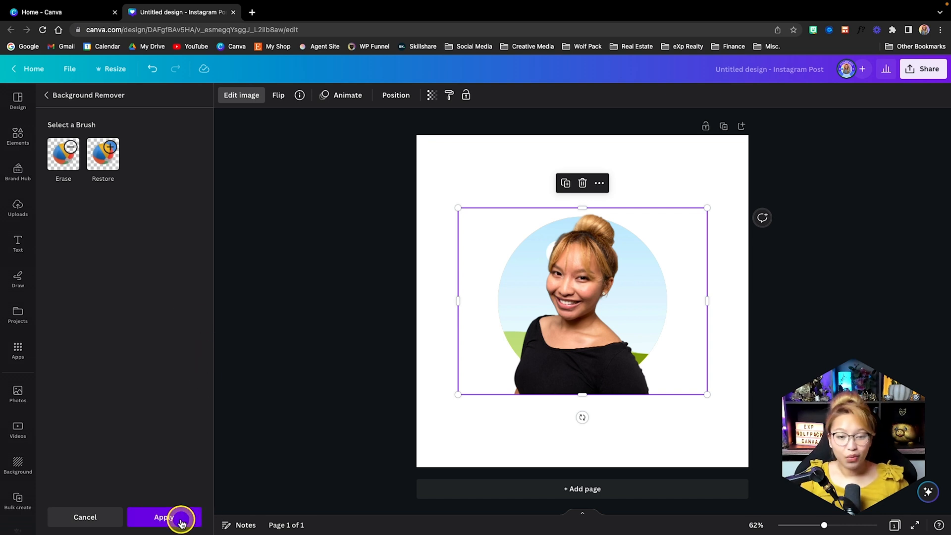
click(163, 516)
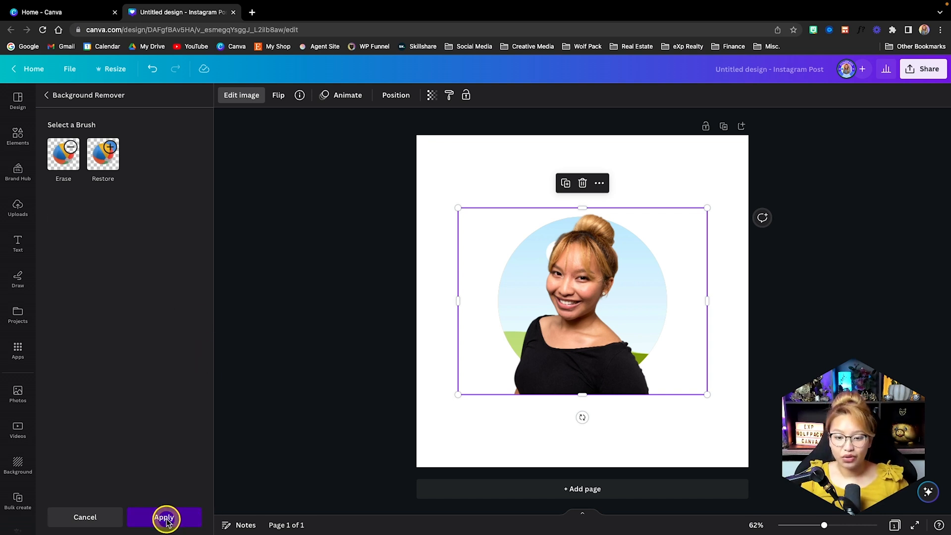
click(163, 517)
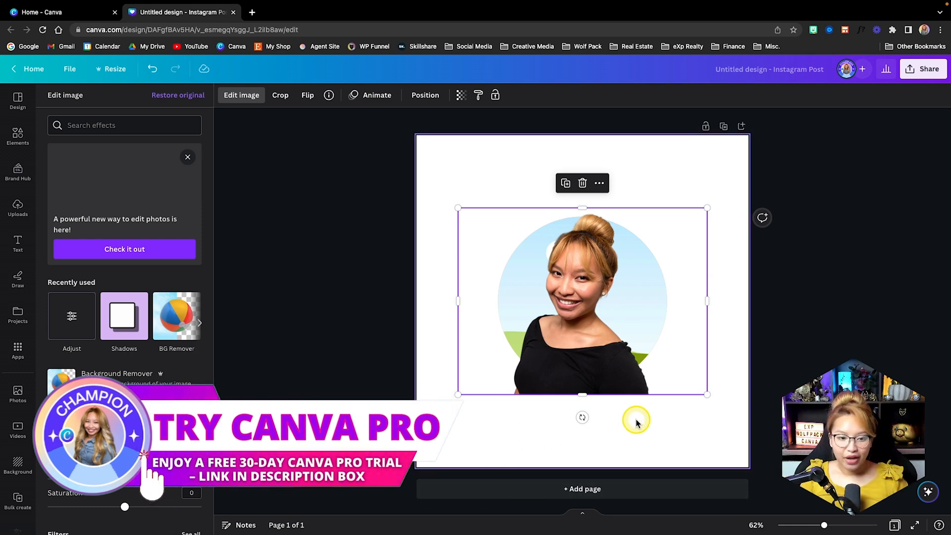
mouse_move(457, 369)
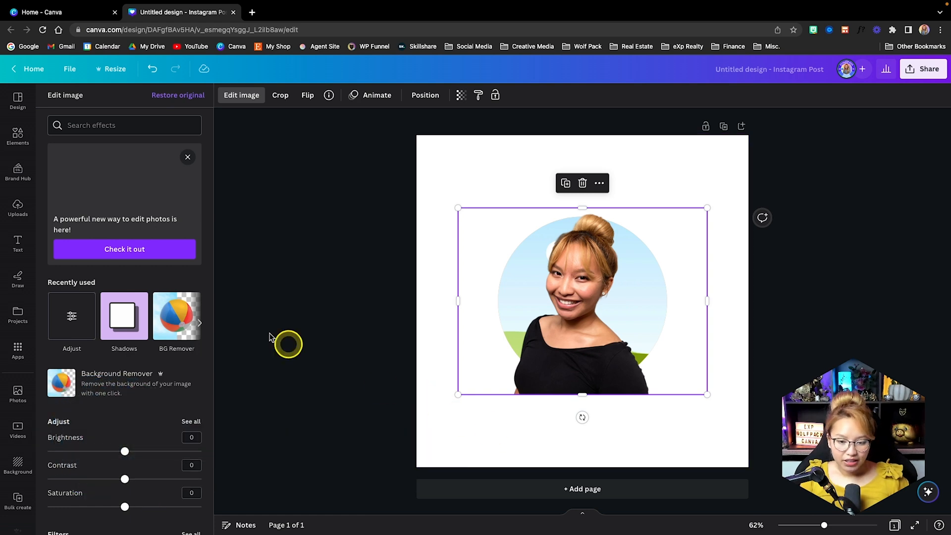
- Add a Drop shadow to the cutout, direction Bottom-right with offset 2
click(124, 315)
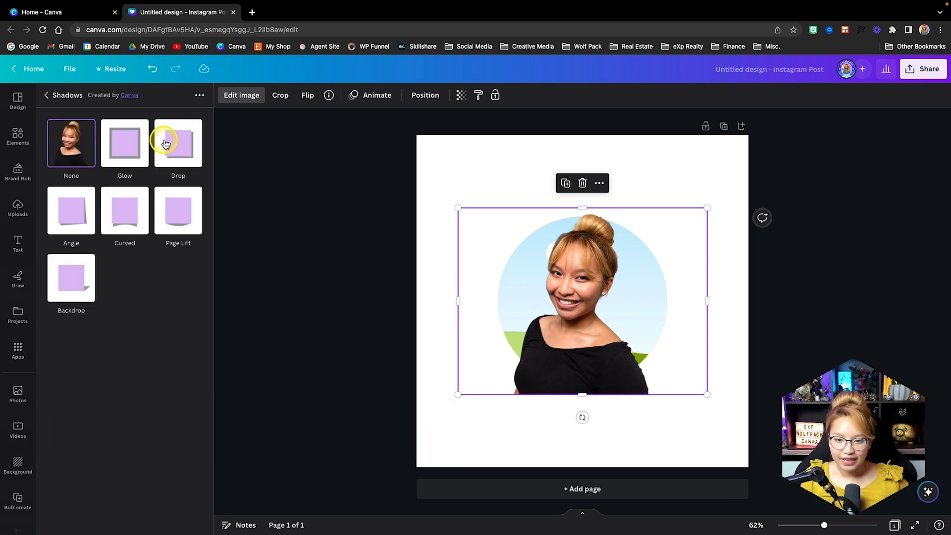
click(177, 142)
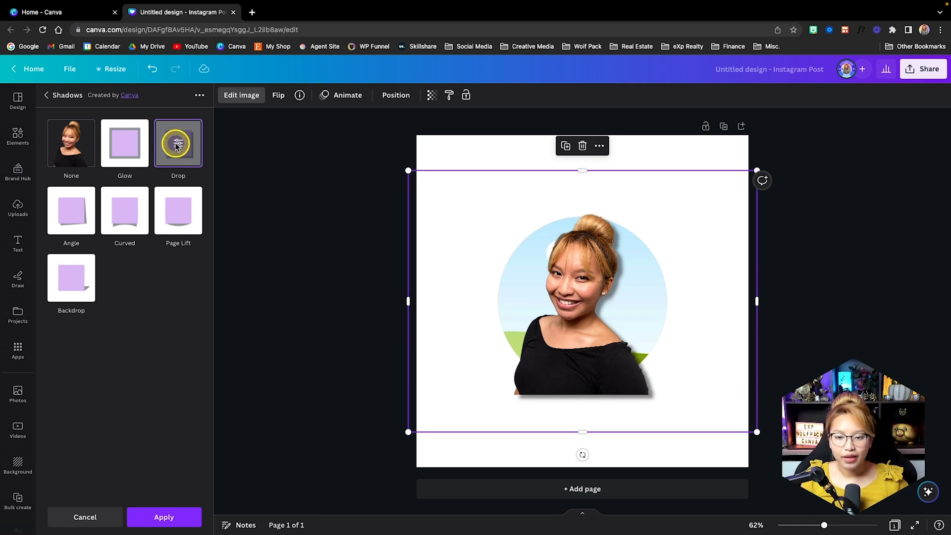
click(178, 142)
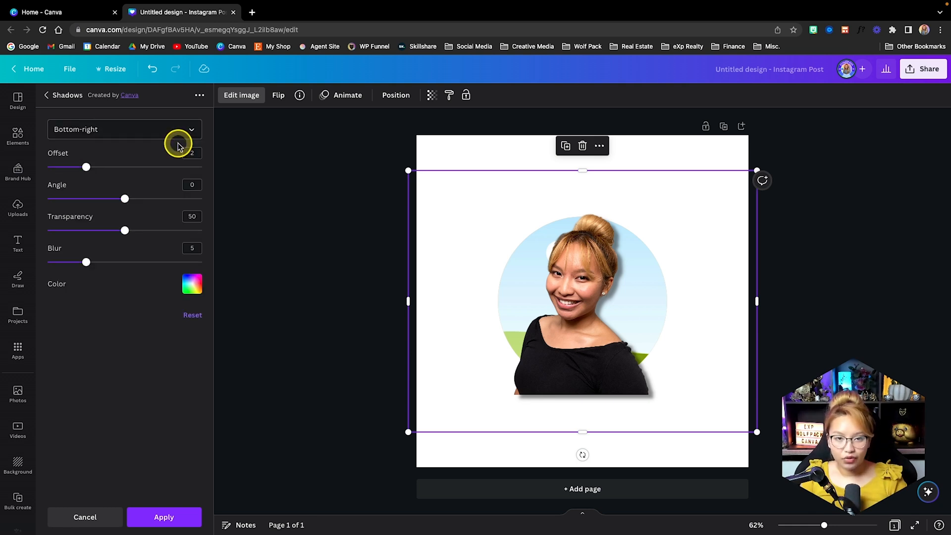
mouse_move(85, 166)
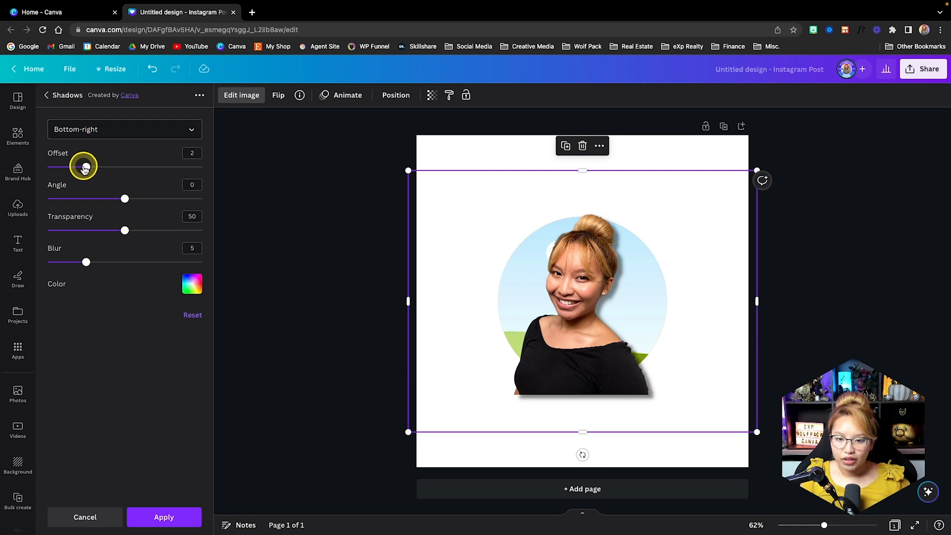
drag(83, 166, 69, 166)
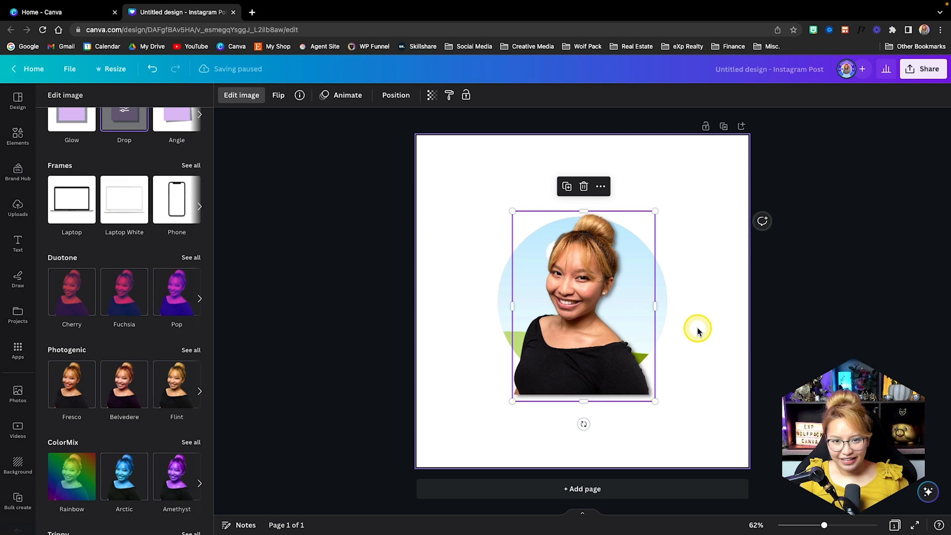
mouse_move(697, 332)
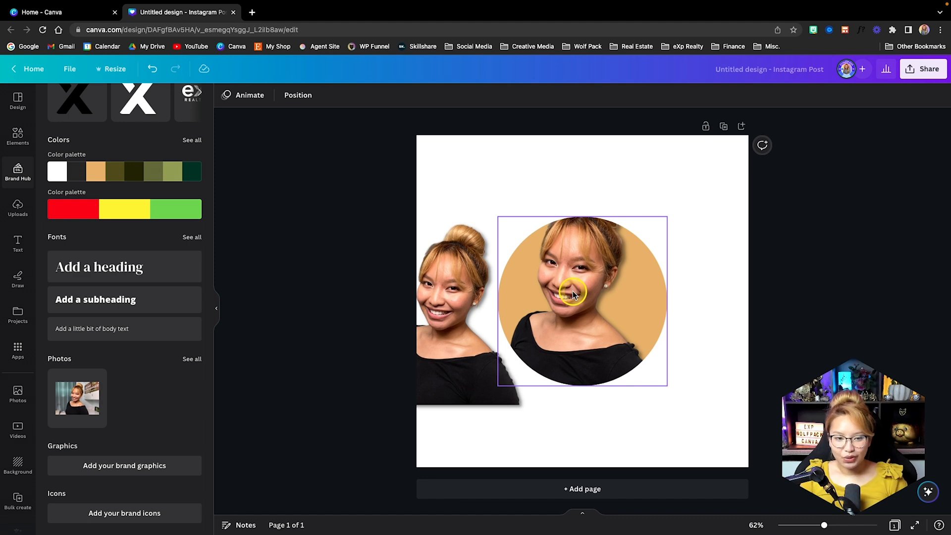
mouse_move(594, 293)
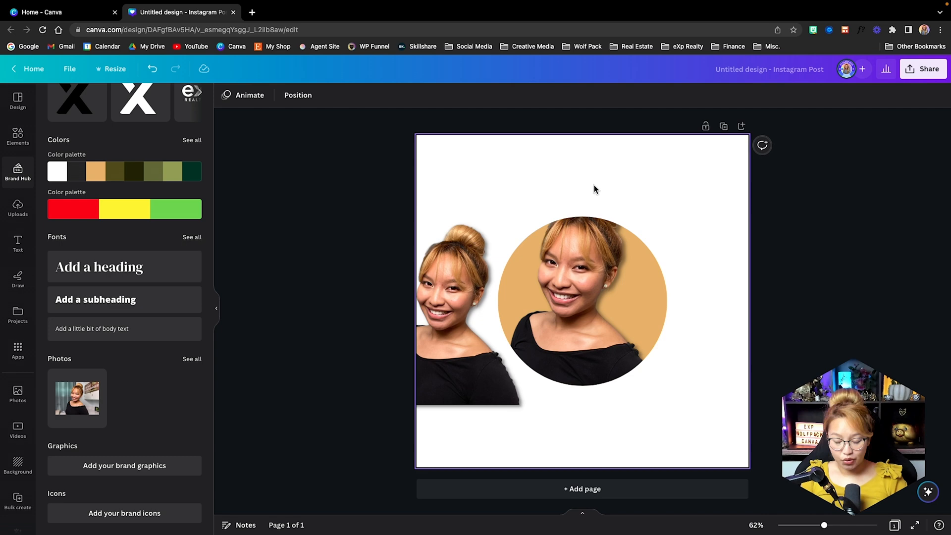
- Adjust the portrait's placement inside the tan circle frame and confirm
double_click(580, 297)
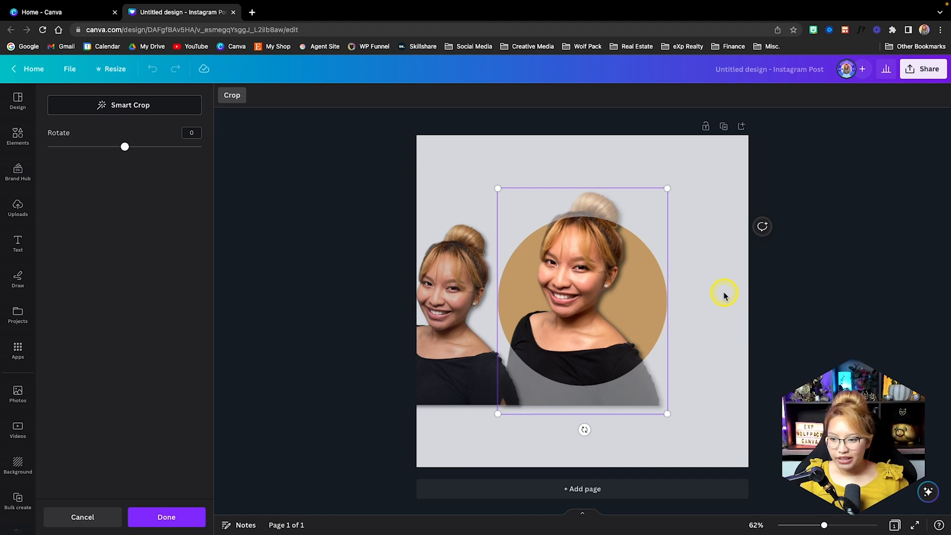
click(165, 517)
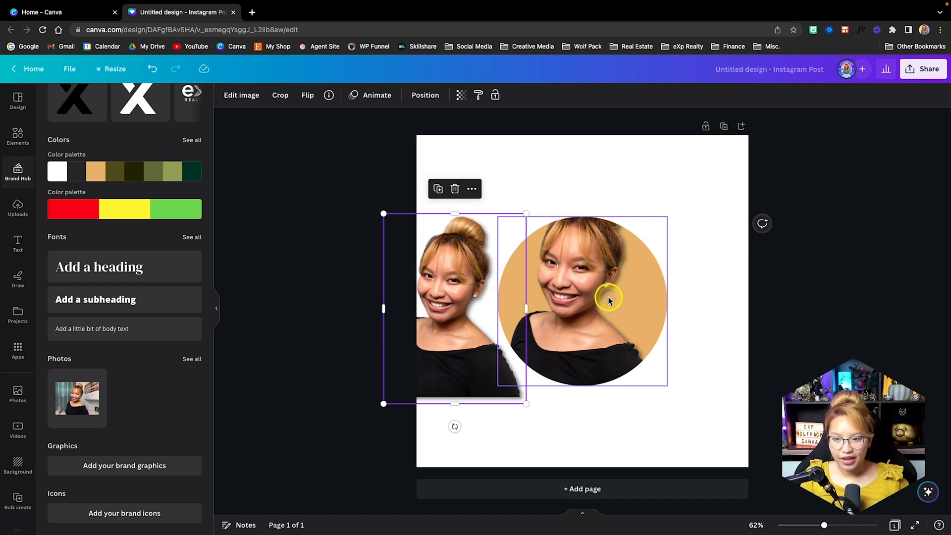
mouse_move(609, 296)
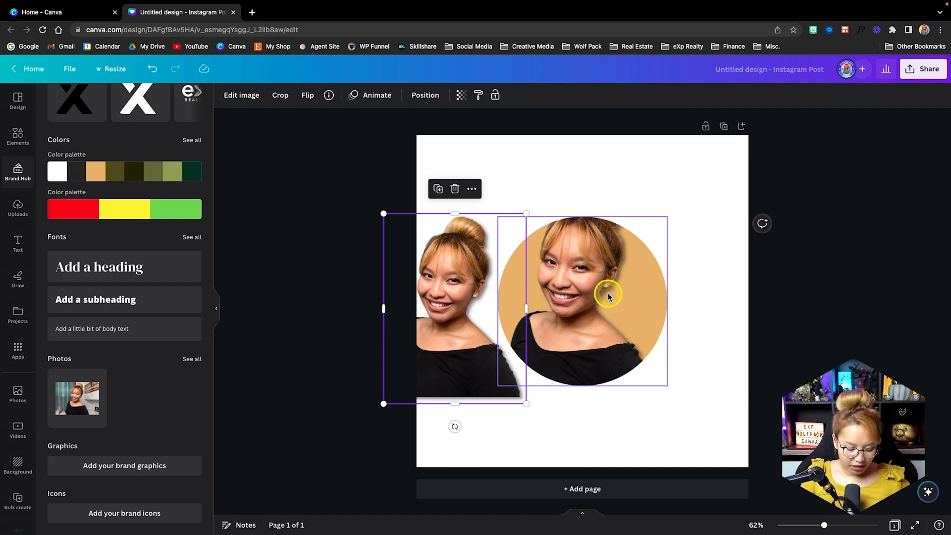
- Show rulers (Shift+R), place a horizontal guide below the circle and select the circle
key(shift+r)
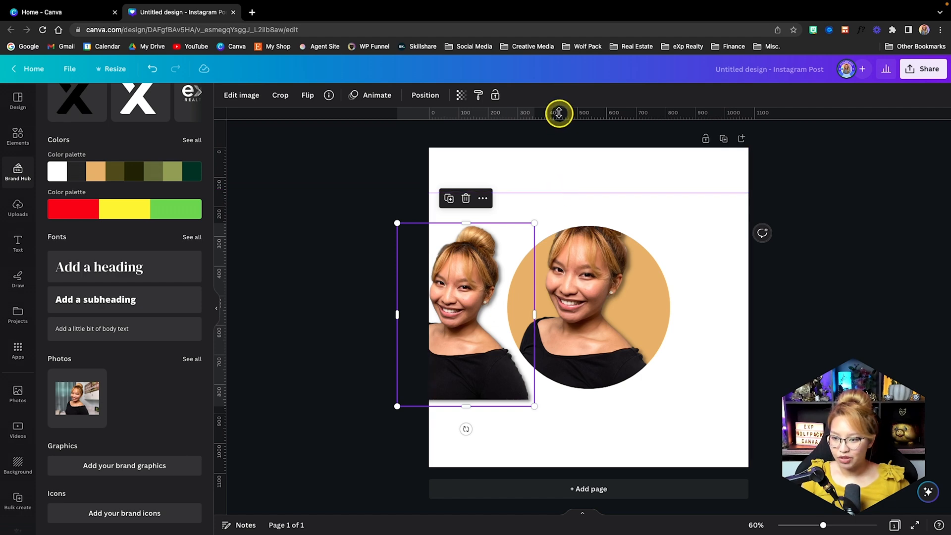
mouse_move(608, 420)
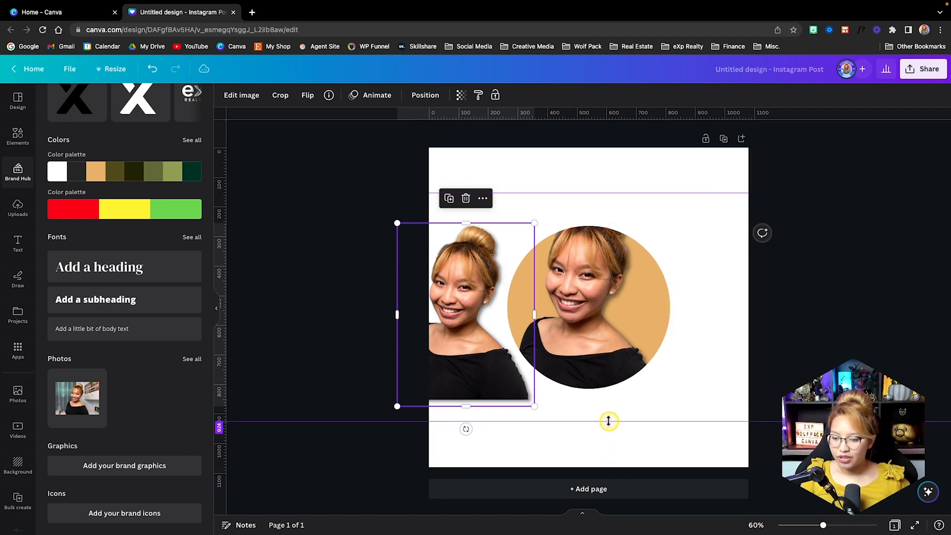
click(629, 312)
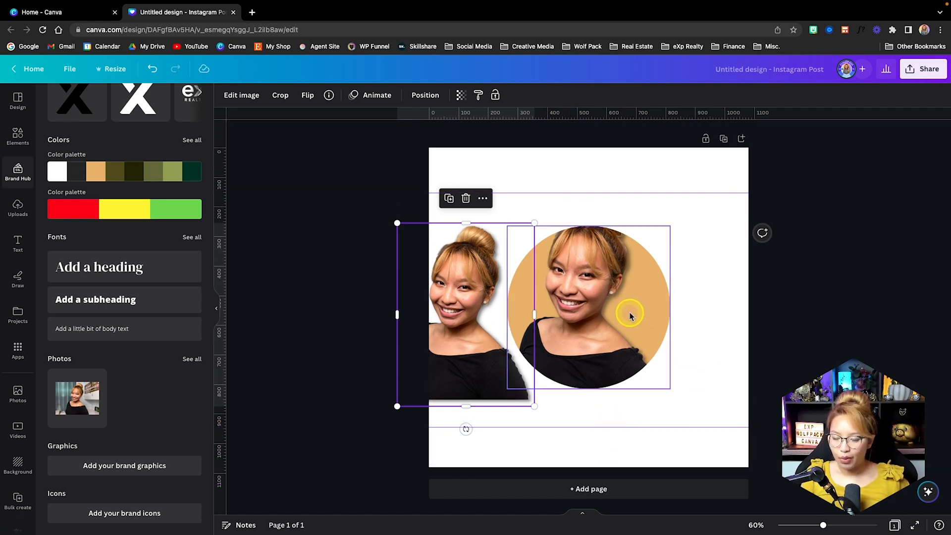
click(629, 312)
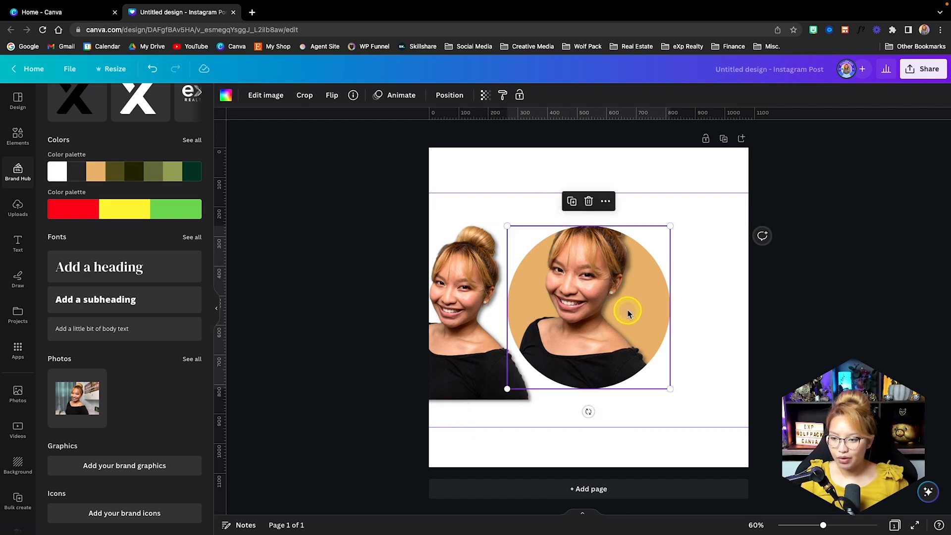
- Enter crop mode on the circle to reposition the portrait between the guides
click(304, 95)
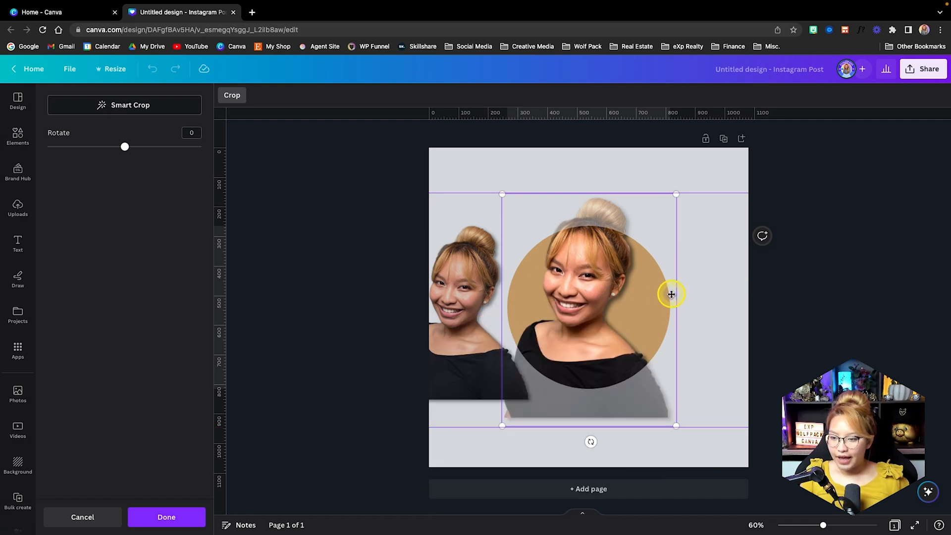
mouse_move(609, 267)
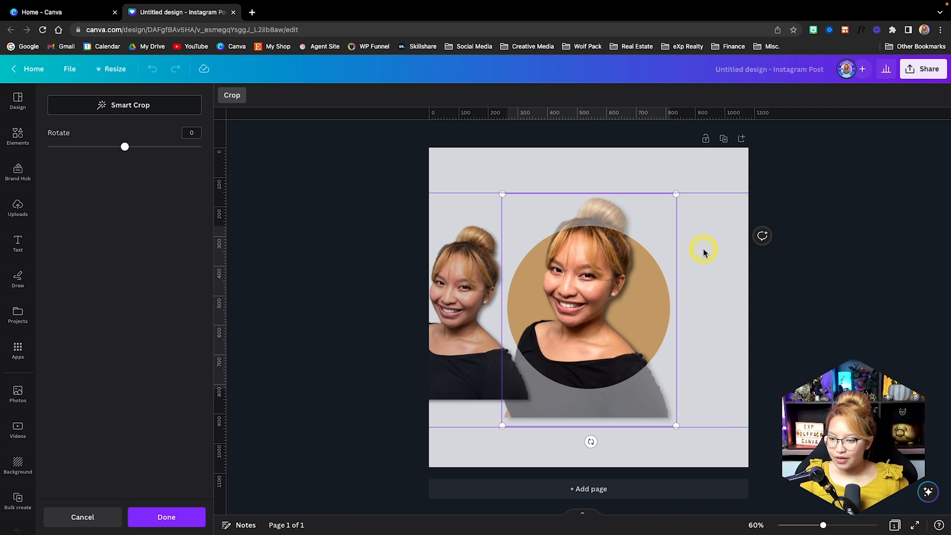
mouse_move(353, 455)
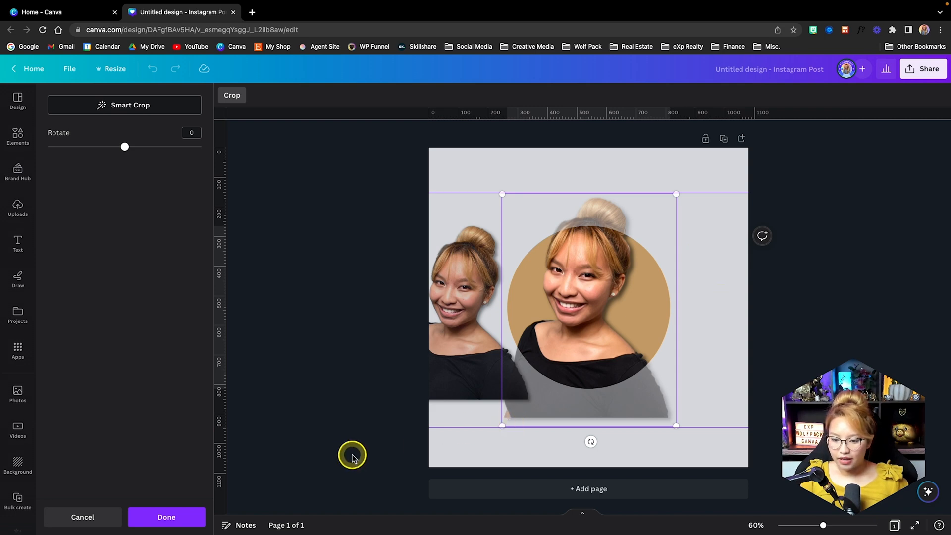
- Finish the crop and lock the circle's position only
click(166, 517)
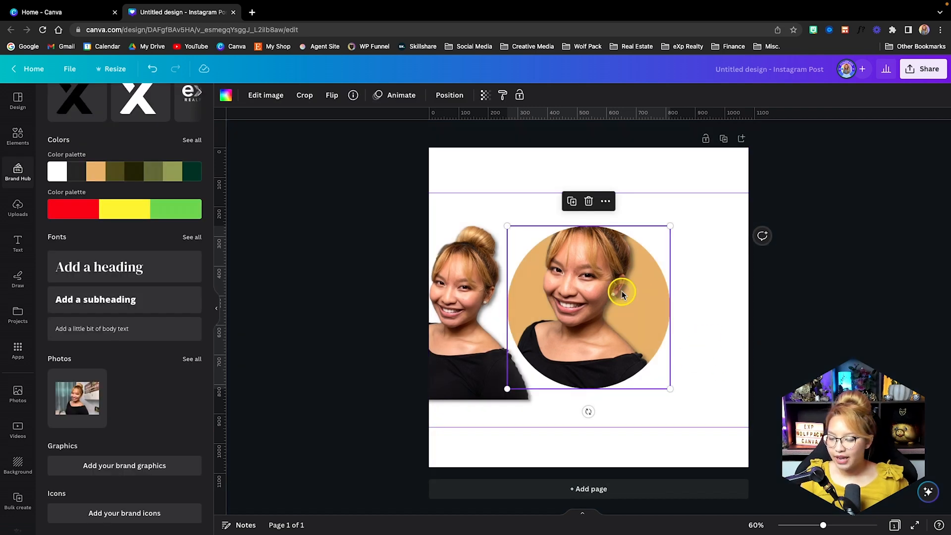
mouse_move(582, 320)
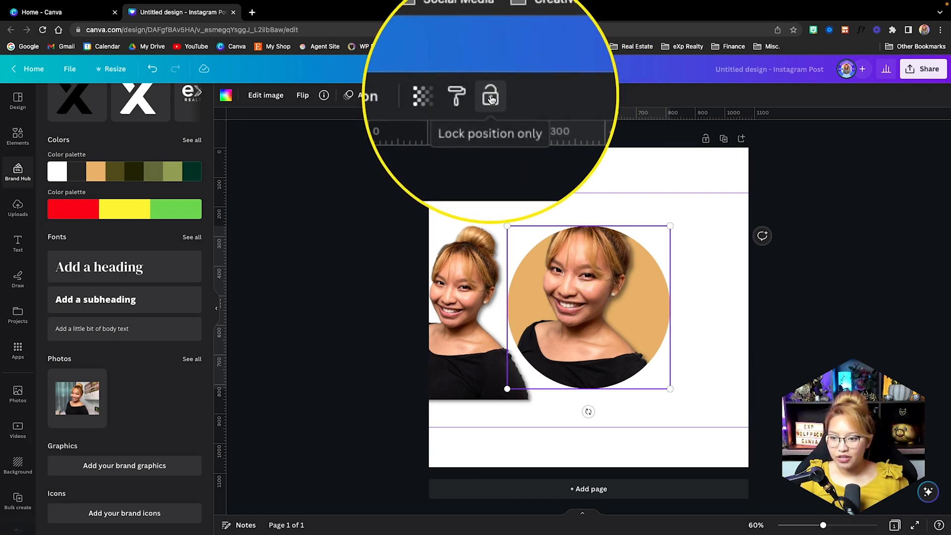
click(490, 95)
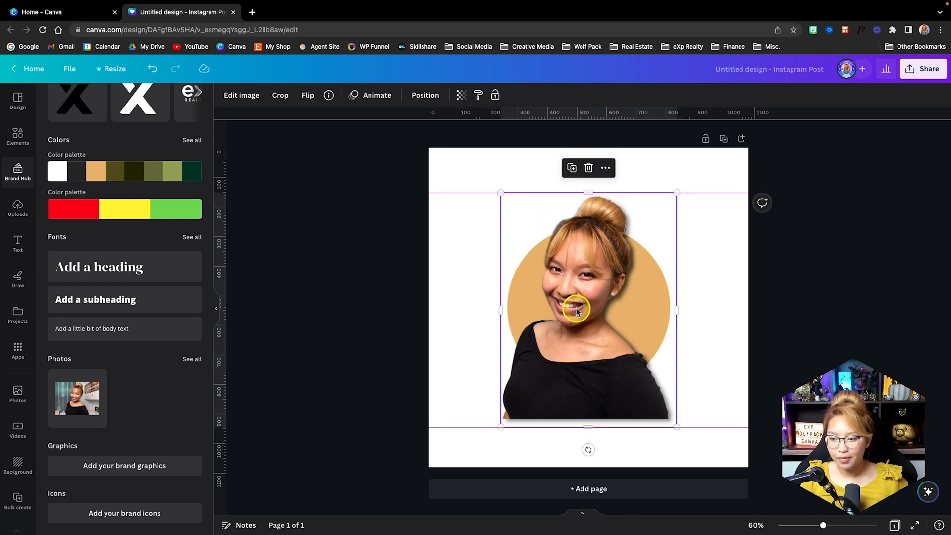
mouse_move(573, 385)
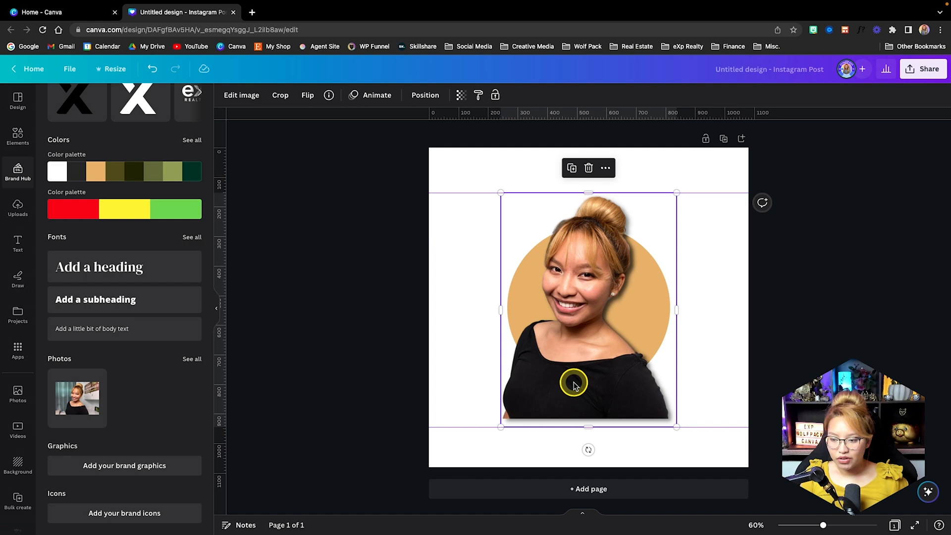
mouse_move(635, 358)
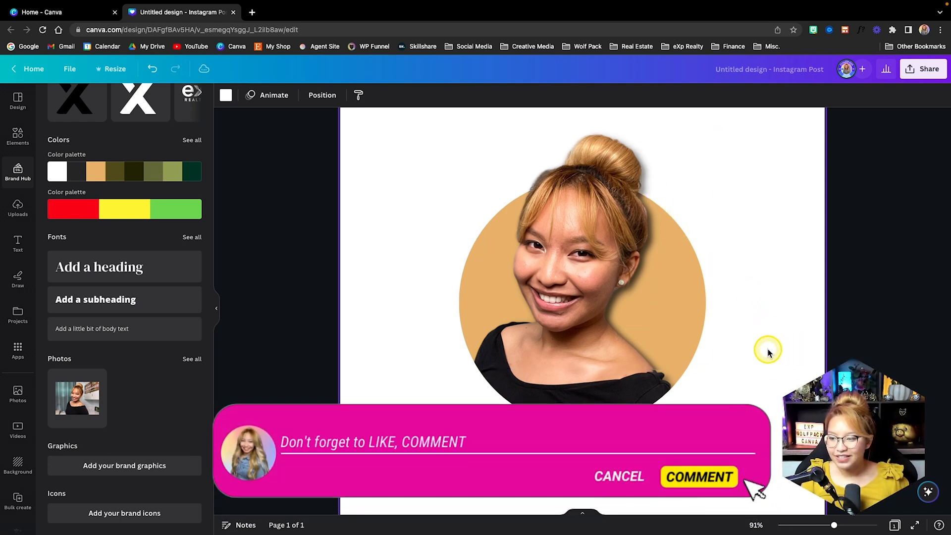
- Finish nudging the cutout into exact alignment over the framed photo and clear the guides
text(& SUBSCRIBE because Yo)
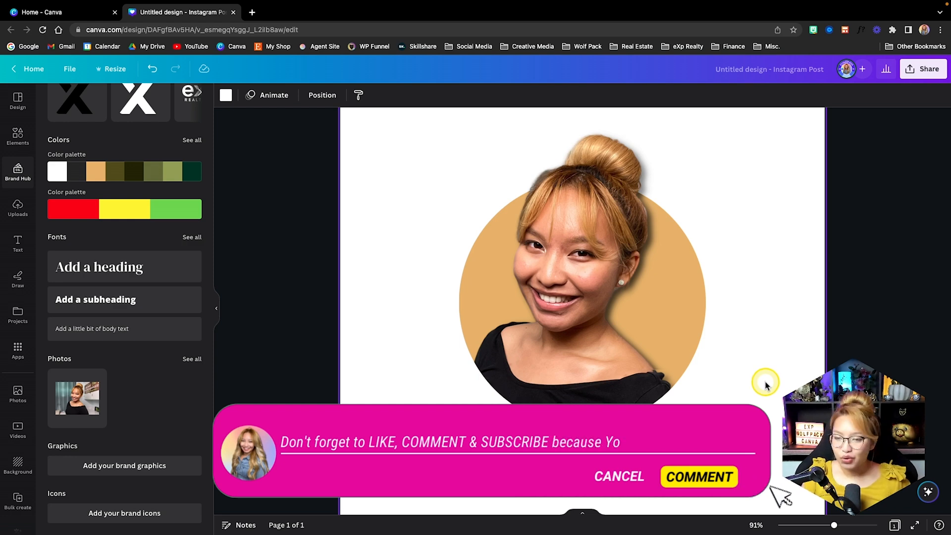
click(582, 254)
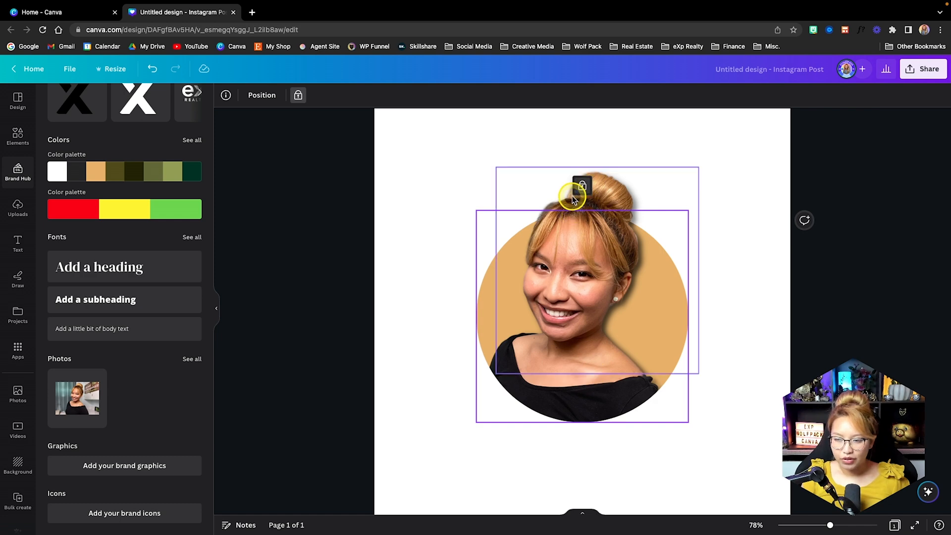
- Unlock the tan circle and group it with the shadowed cutout portrait
click(580, 186)
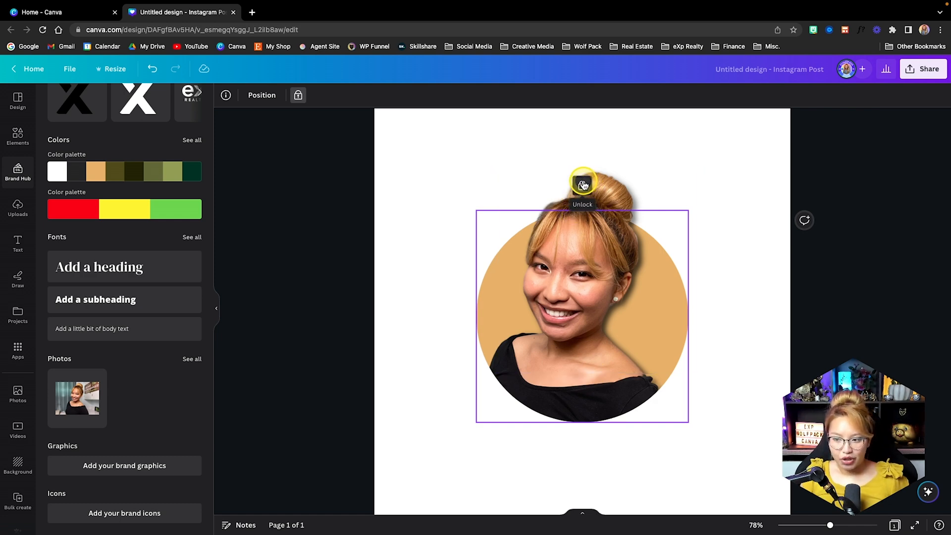
click(581, 182)
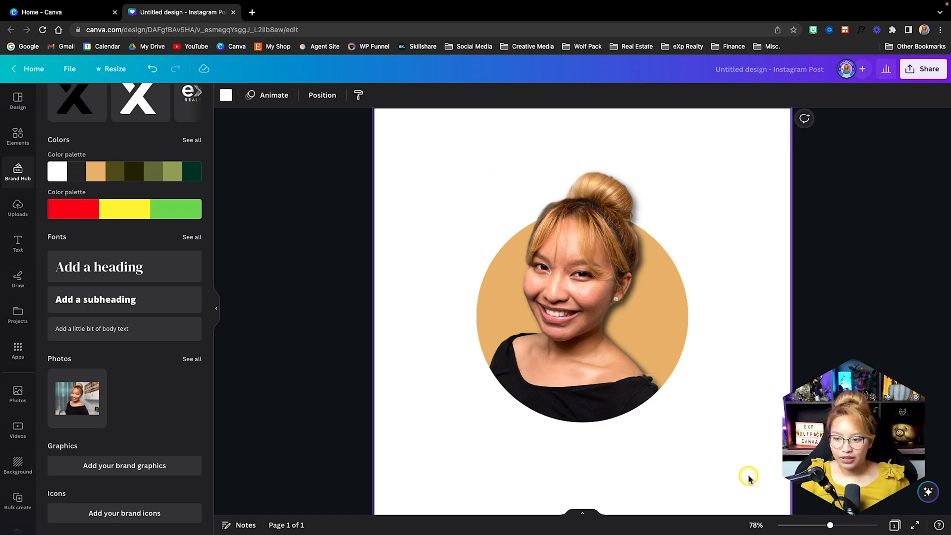
click(581, 291)
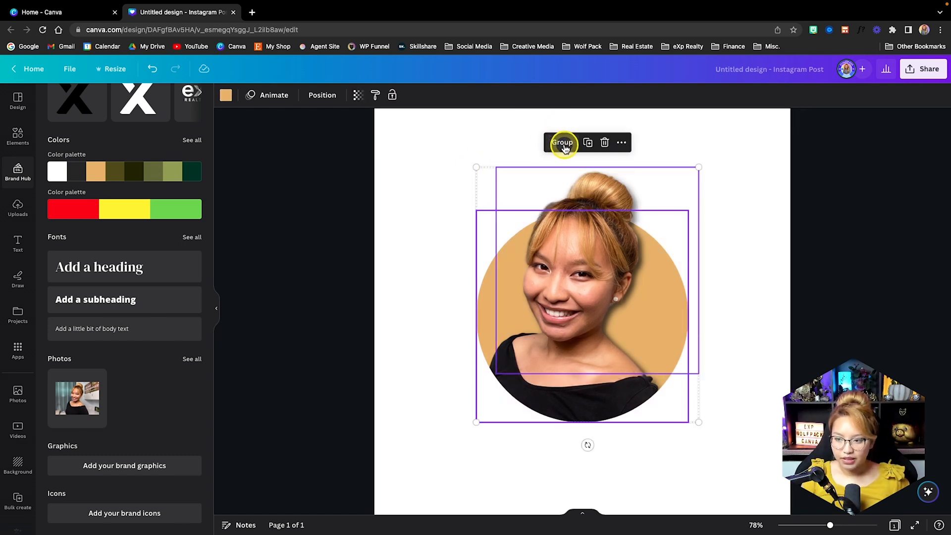
click(561, 142)
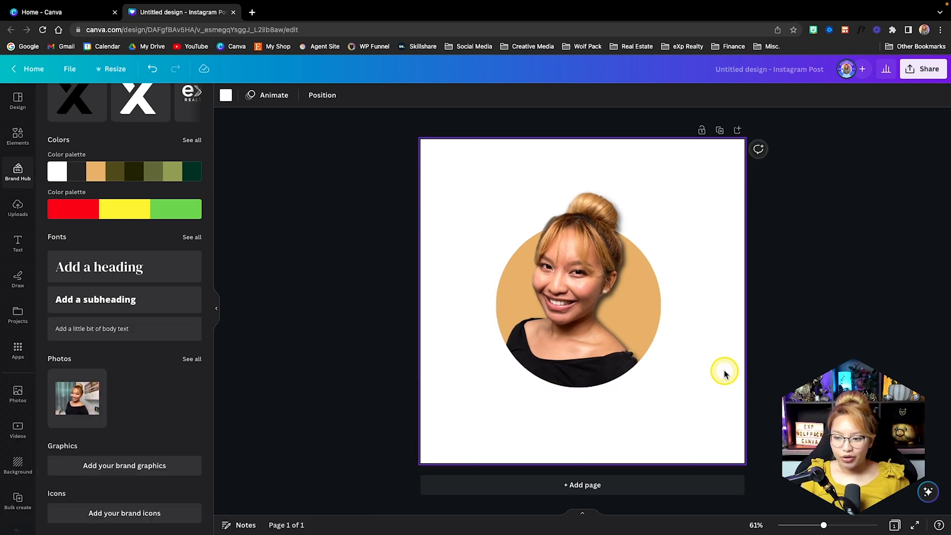
mouse_move(101, 149)
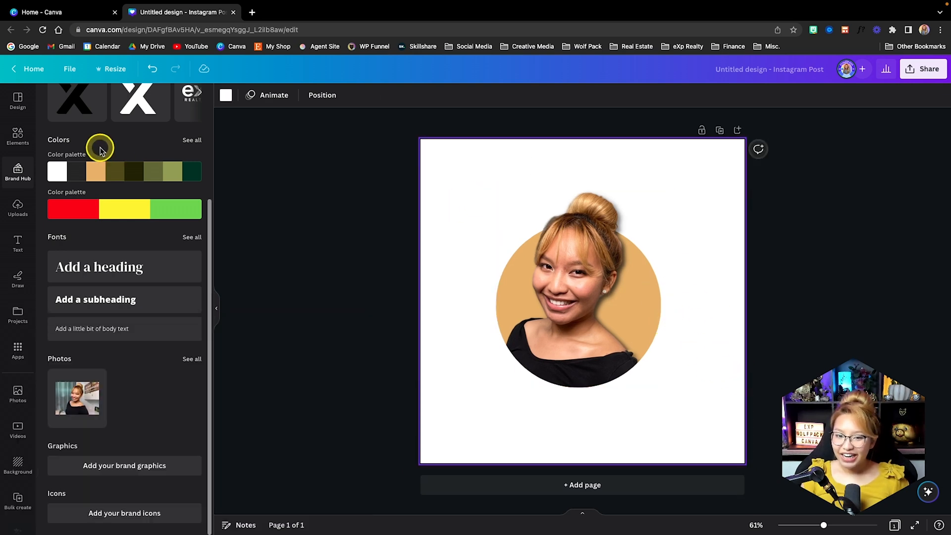
- Add a new circle from Elements and colour it dark green
click(18, 135)
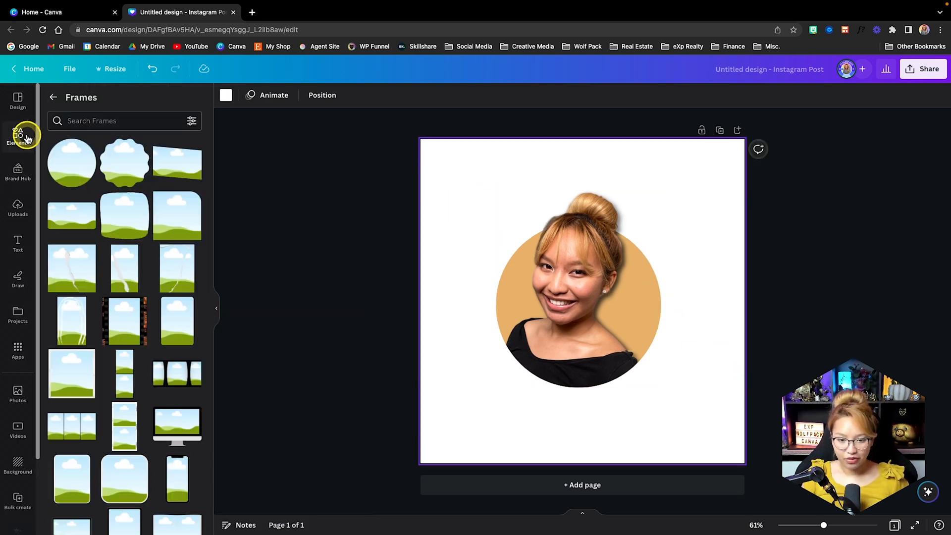
click(18, 137)
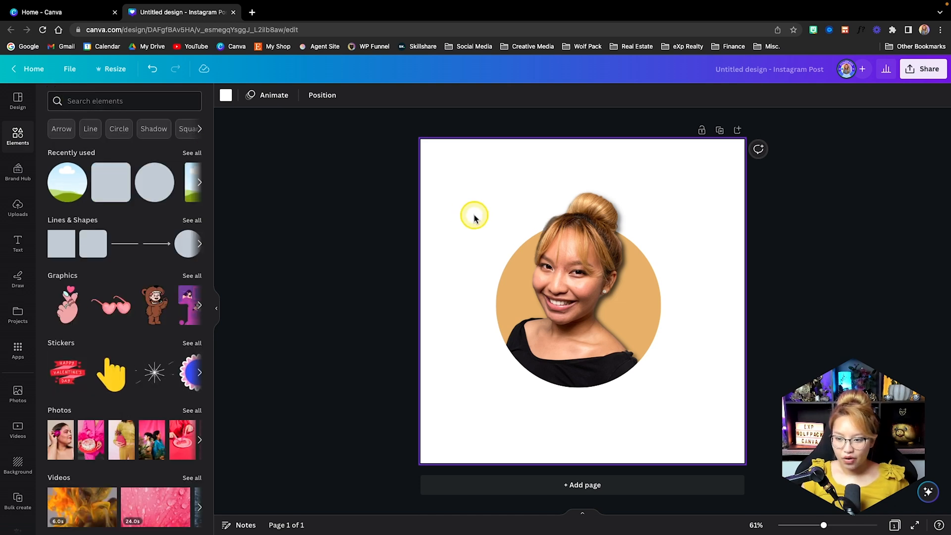
click(578, 301)
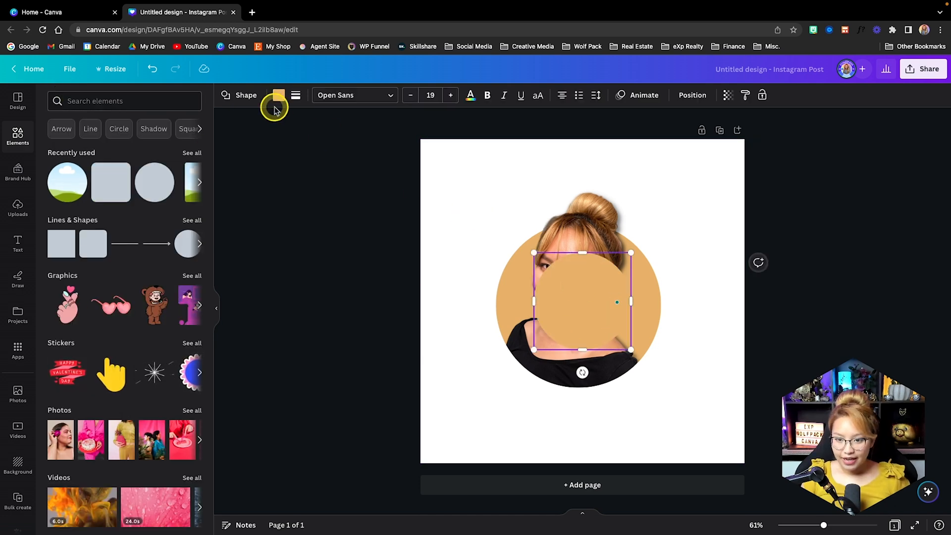
click(278, 95)
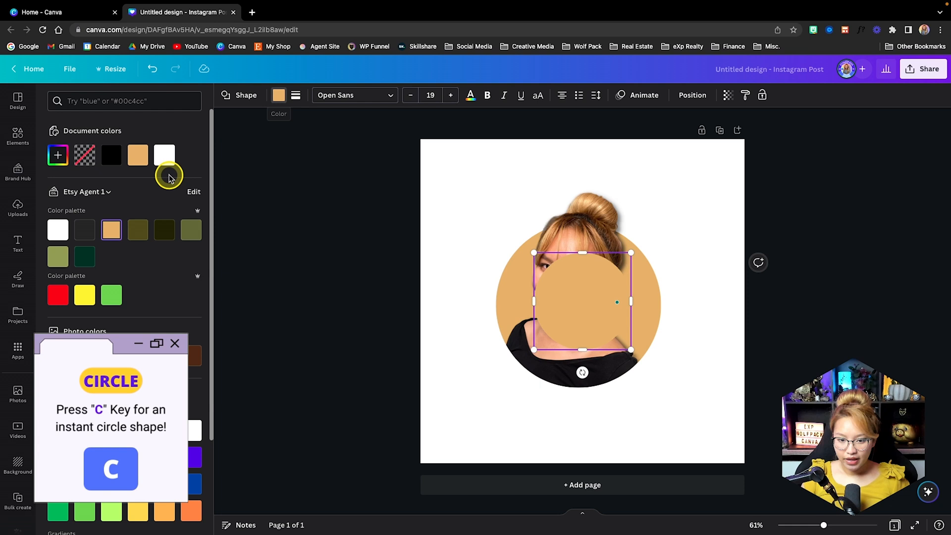
click(84, 256)
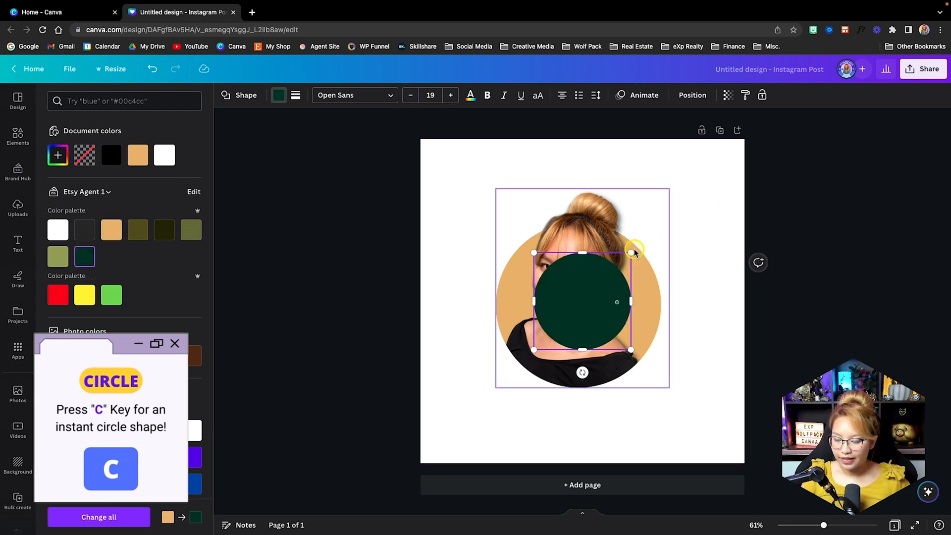
- Send the green circle behind the grouped portrait and adjust its arrangement so it frames the tan circle
click(17, 136)
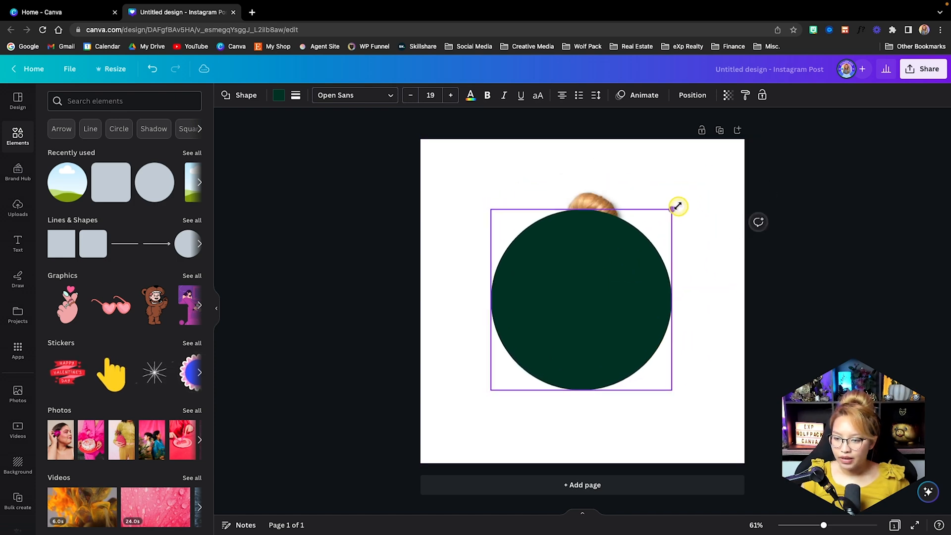
key(ctrl+[)
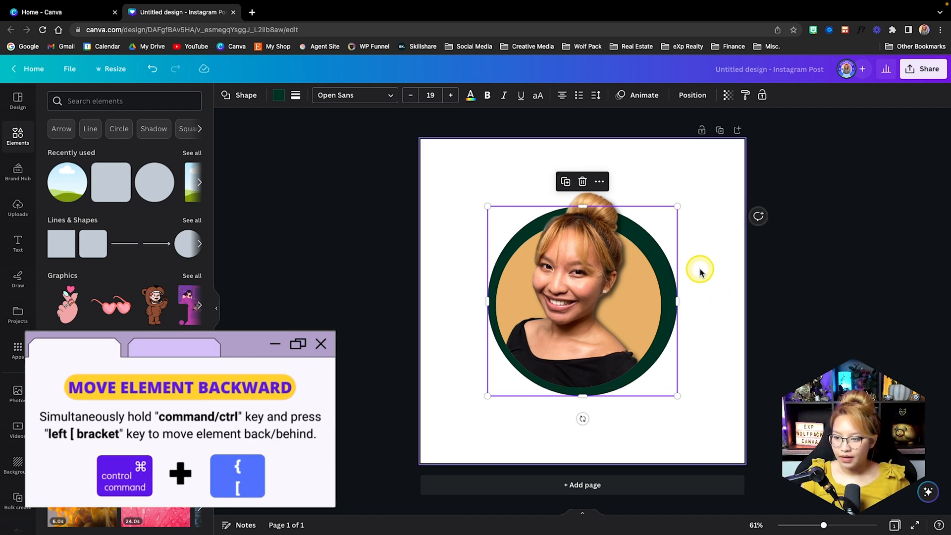
click(692, 95)
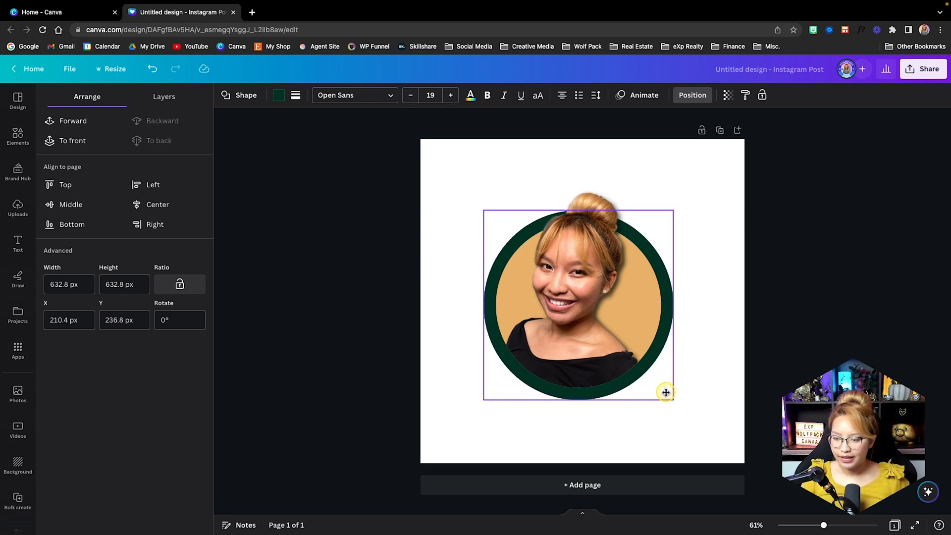
click(705, 335)
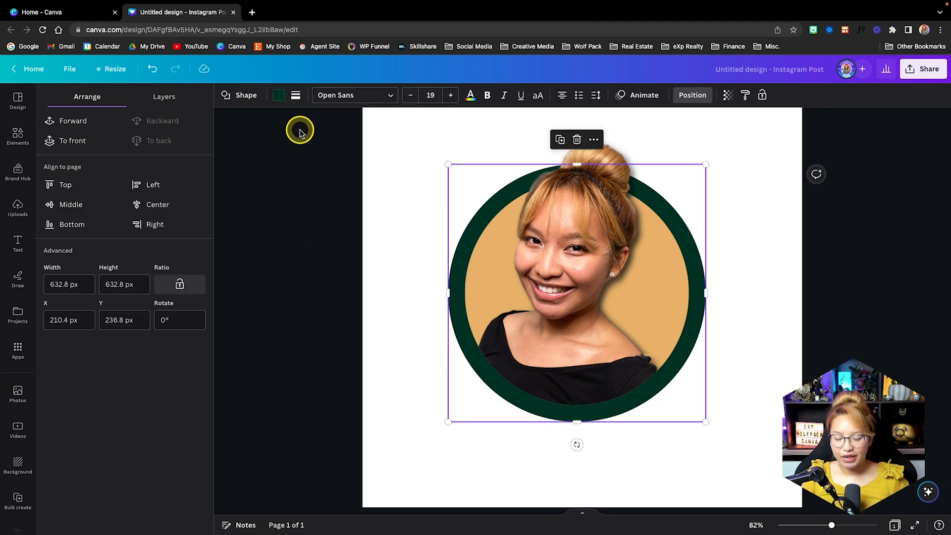
mouse_move(278, 95)
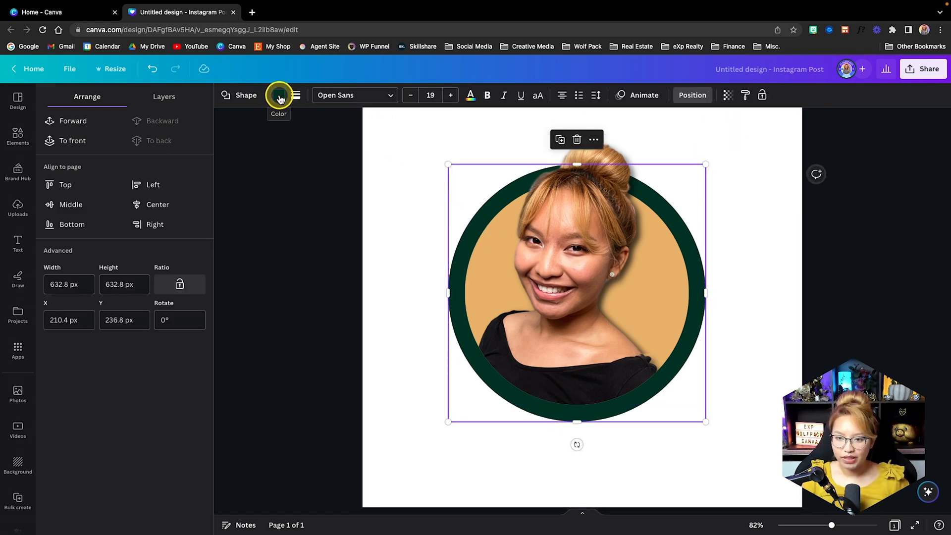
- Make the green circle's fill transparent and give it a thin solid border
click(278, 95)
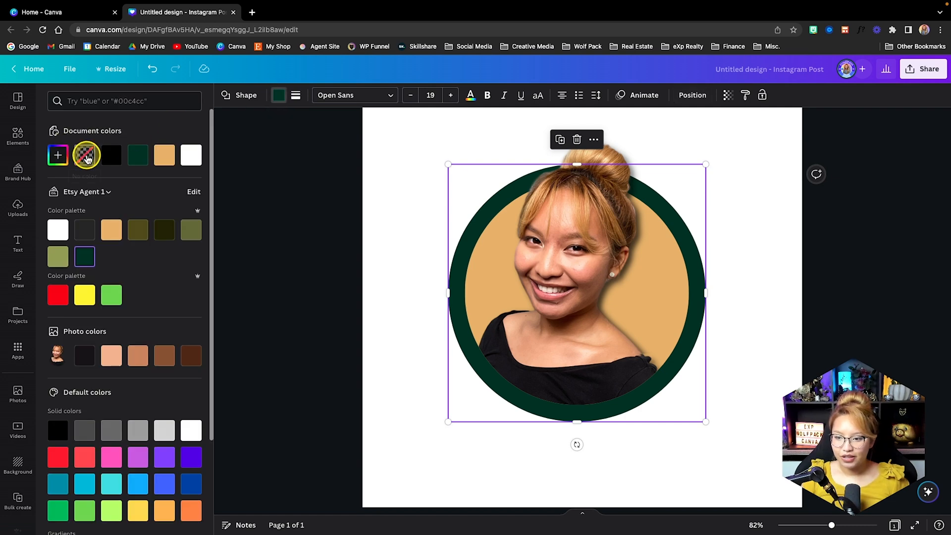
click(85, 256)
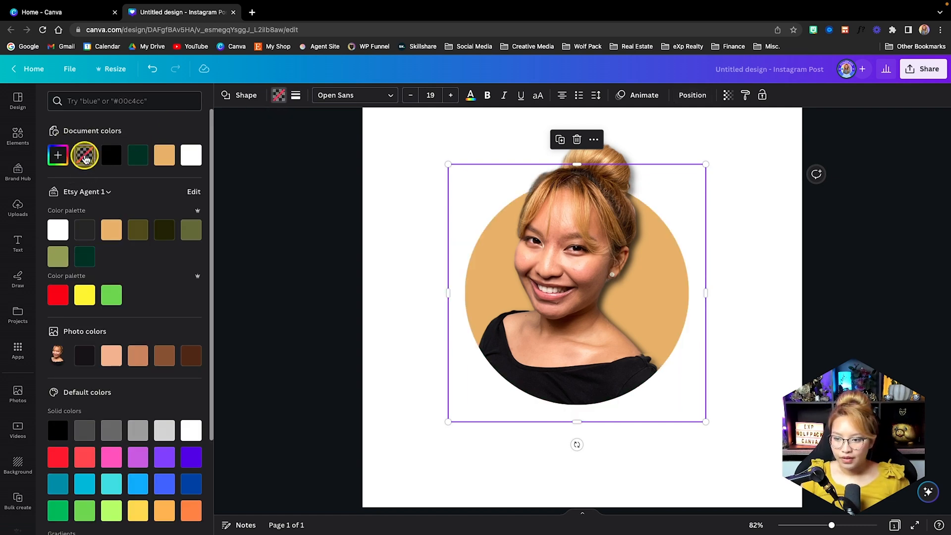
click(296, 95)
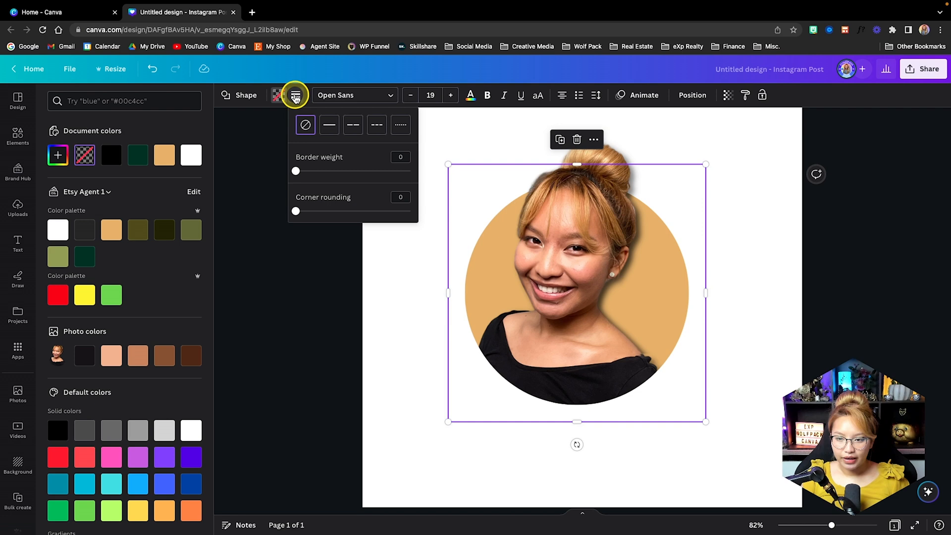
drag(295, 171, 304, 171)
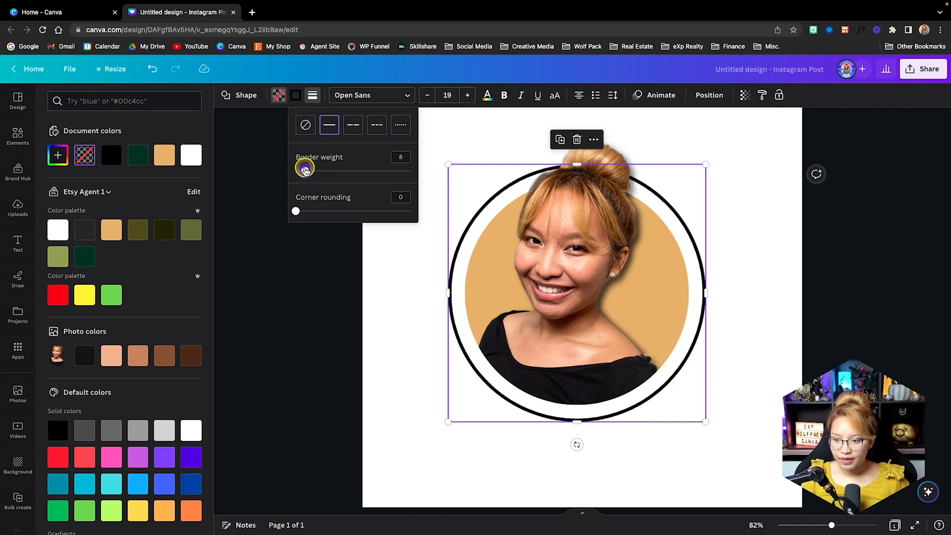
- Raise the border weight to about 23 and colour the ring dark green
drag(305, 170, 314, 169)
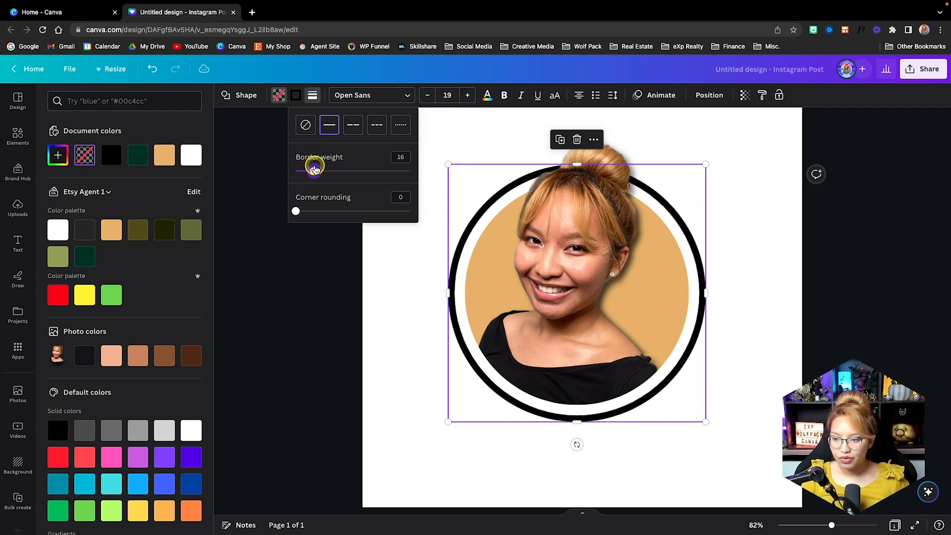
drag(314, 168, 320, 168)
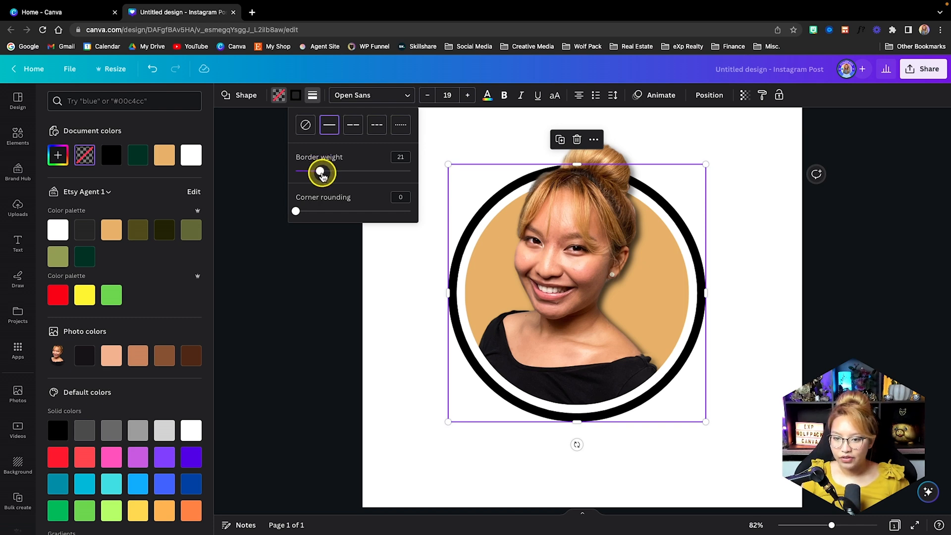
drag(311, 171, 321, 171)
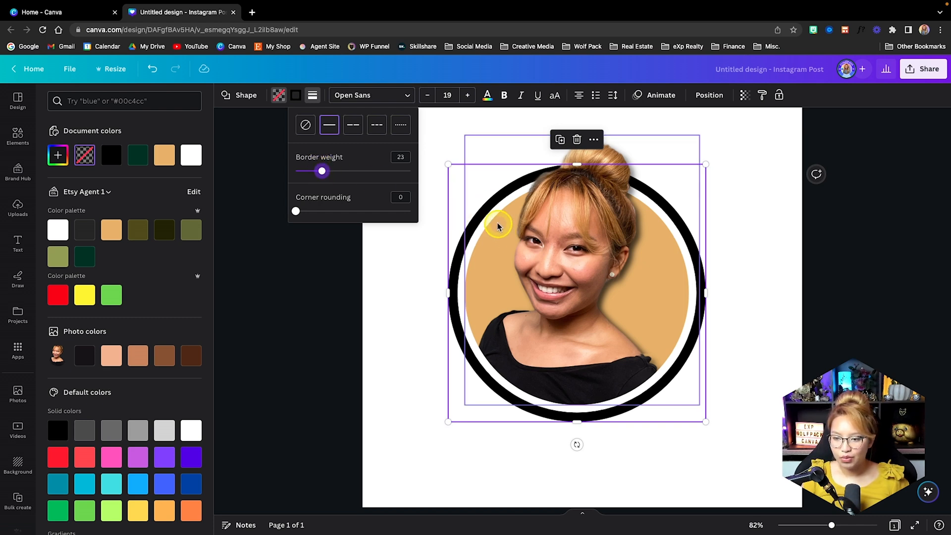
mouse_move(472, 210)
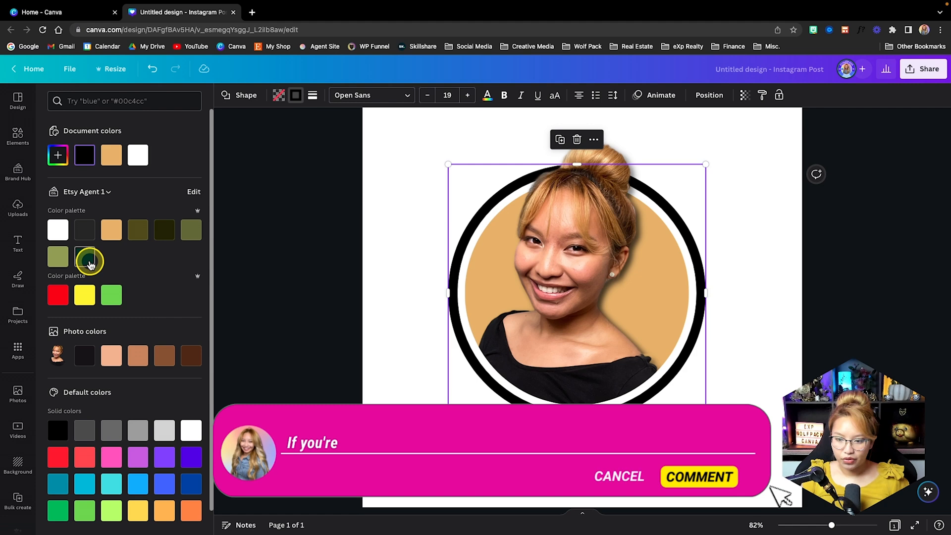
click(89, 259)
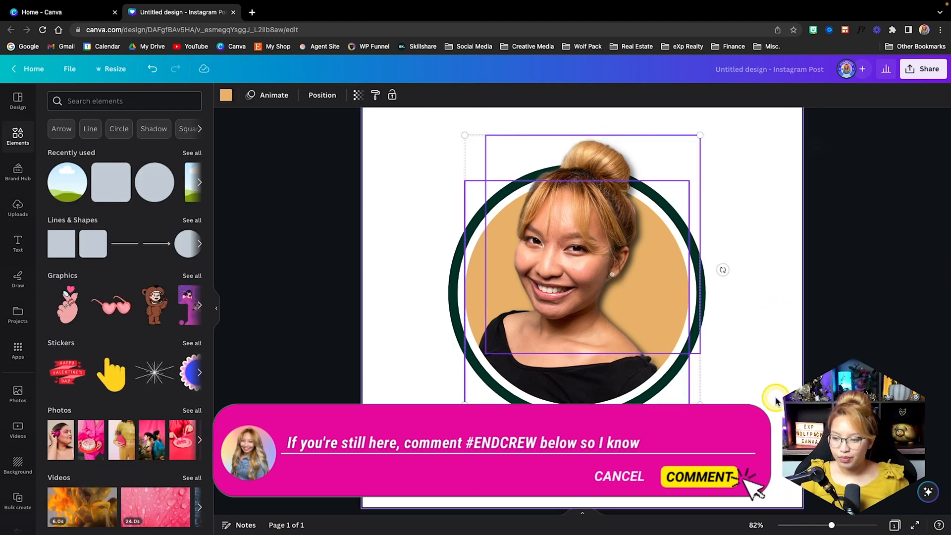
- Group the portrait, tan circle and green ring, centre them, and bring up Share
click(614, 144)
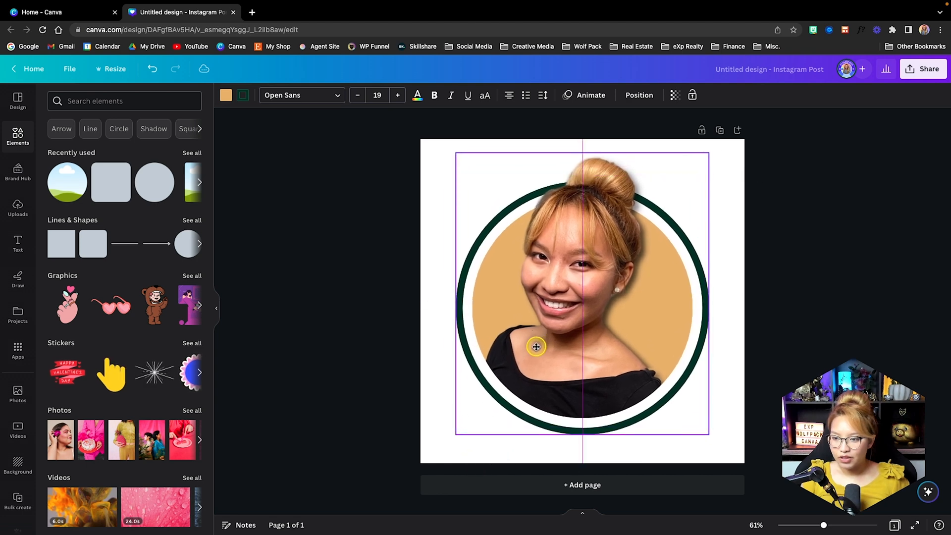
click(535, 347)
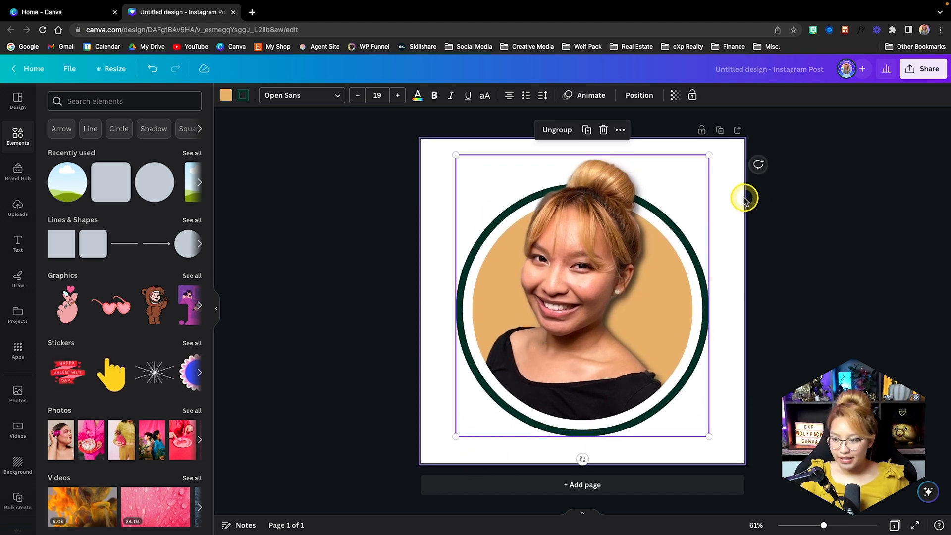
click(922, 68)
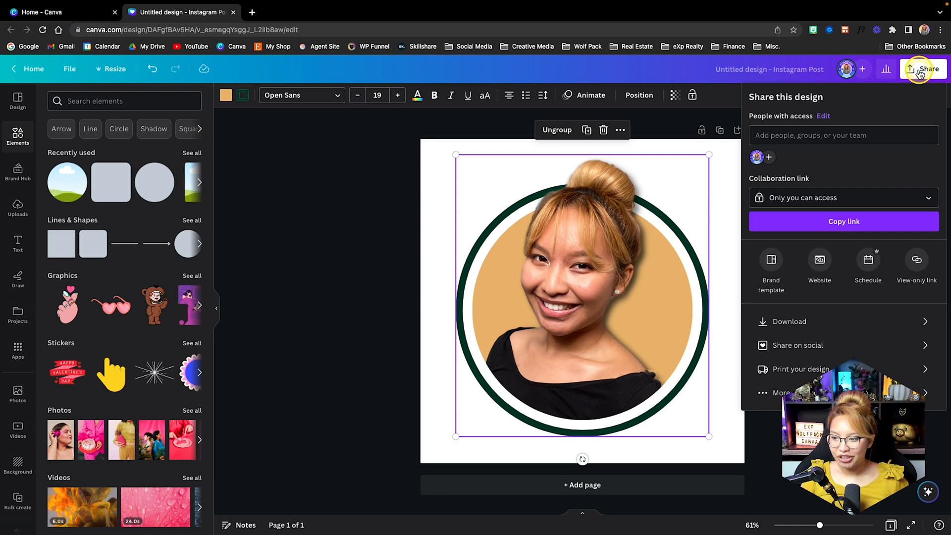
- Download the design as a PNG with Transparent background ticked
click(791, 320)
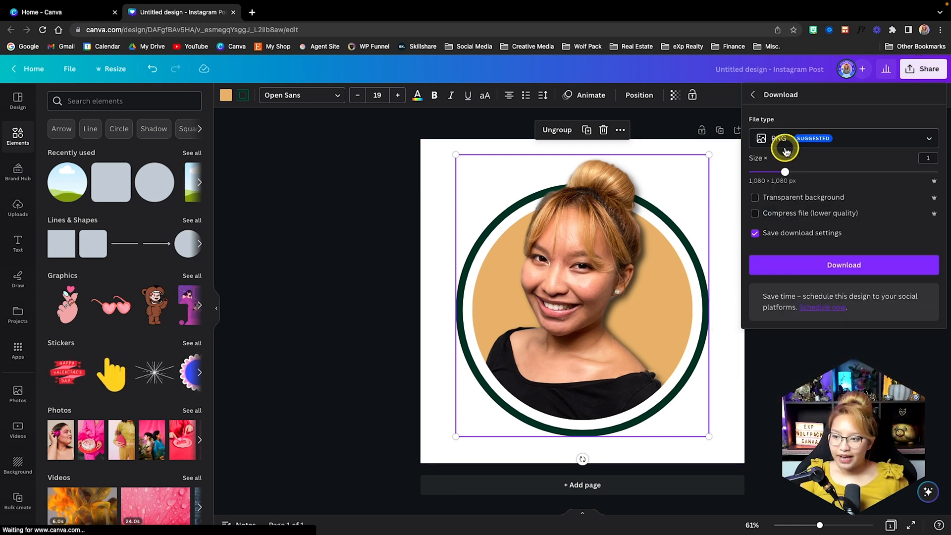
click(755, 197)
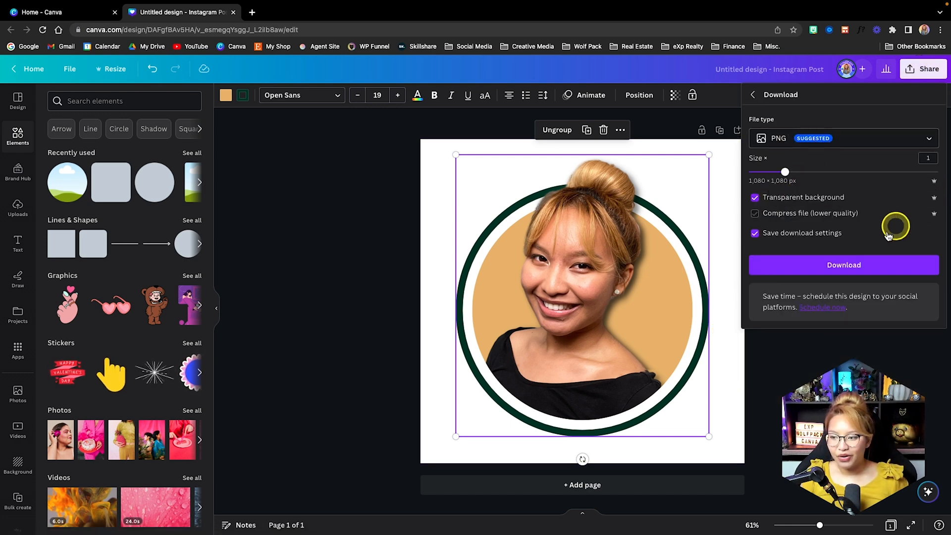
click(755, 213)
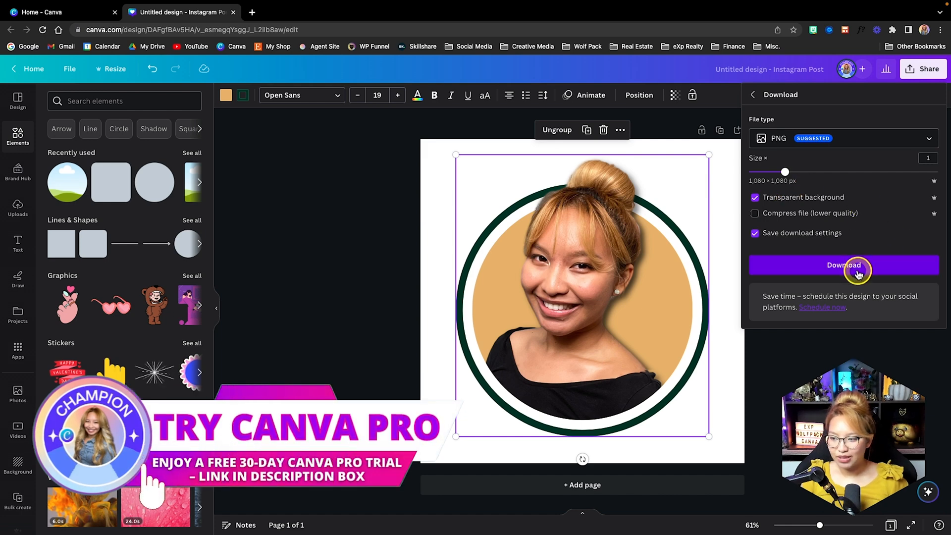
click(844, 265)
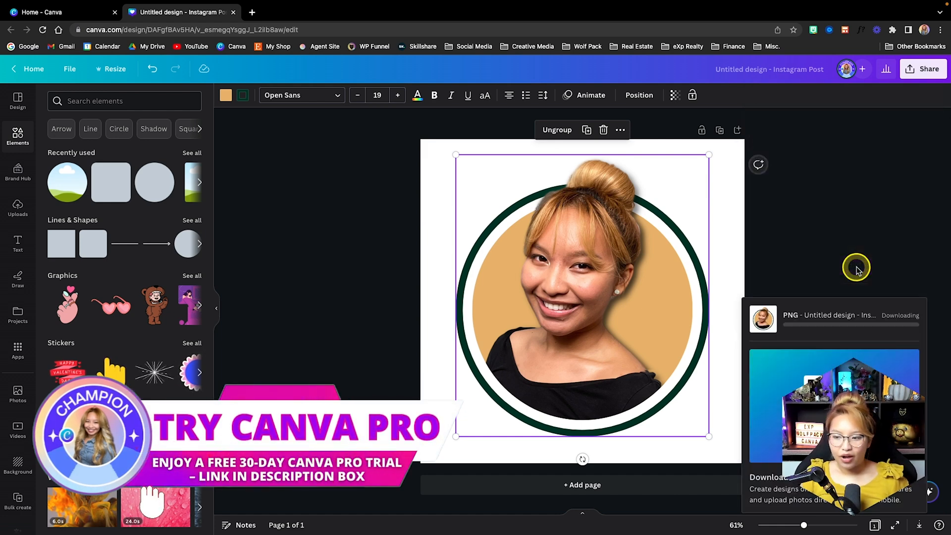
mouse_move(342, 243)
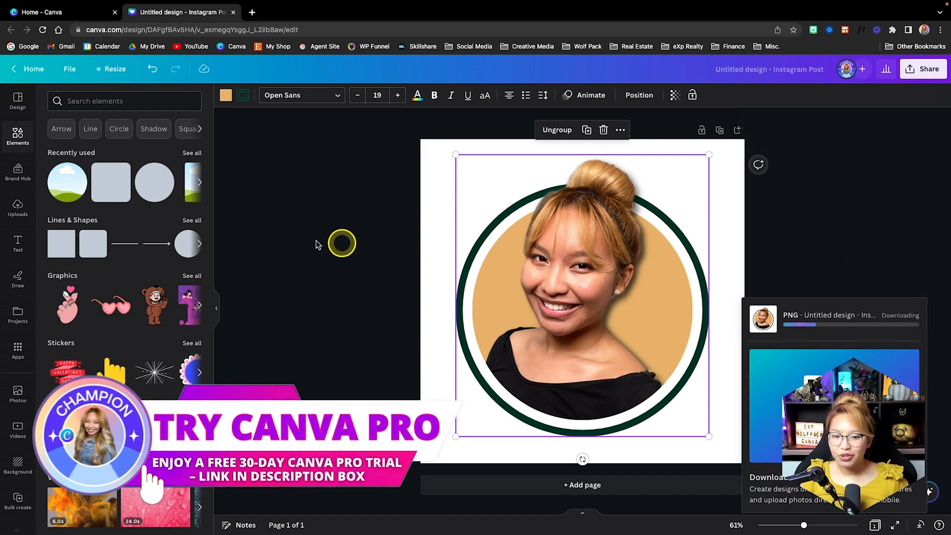
click(18, 172)
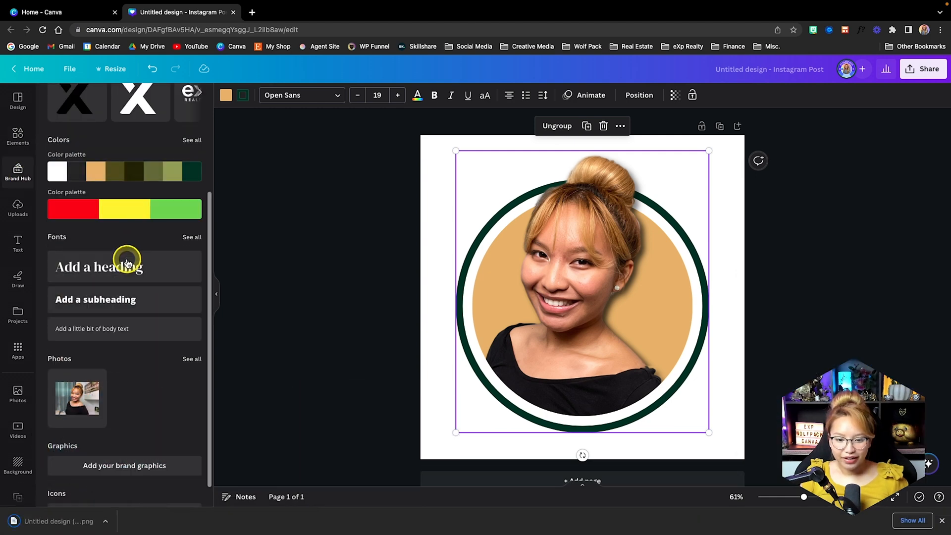
scroll(down, 3)
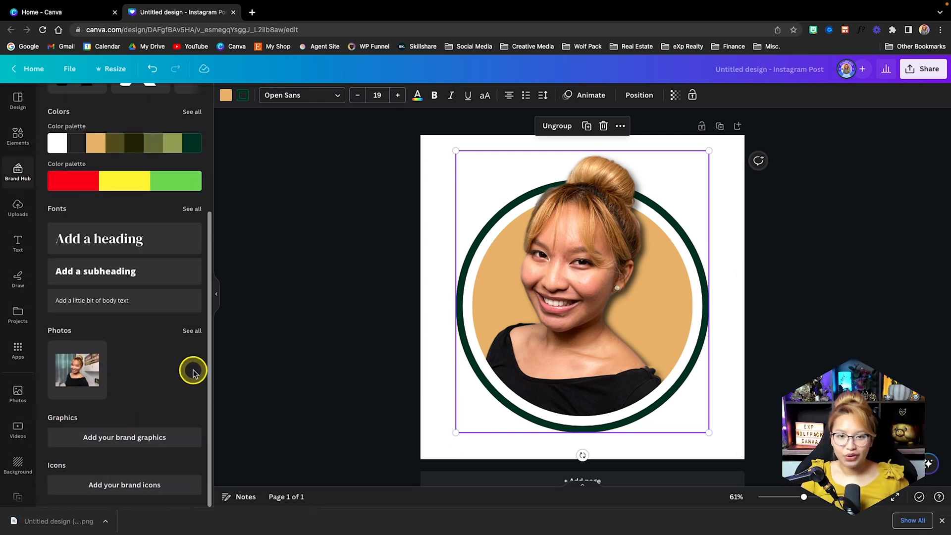